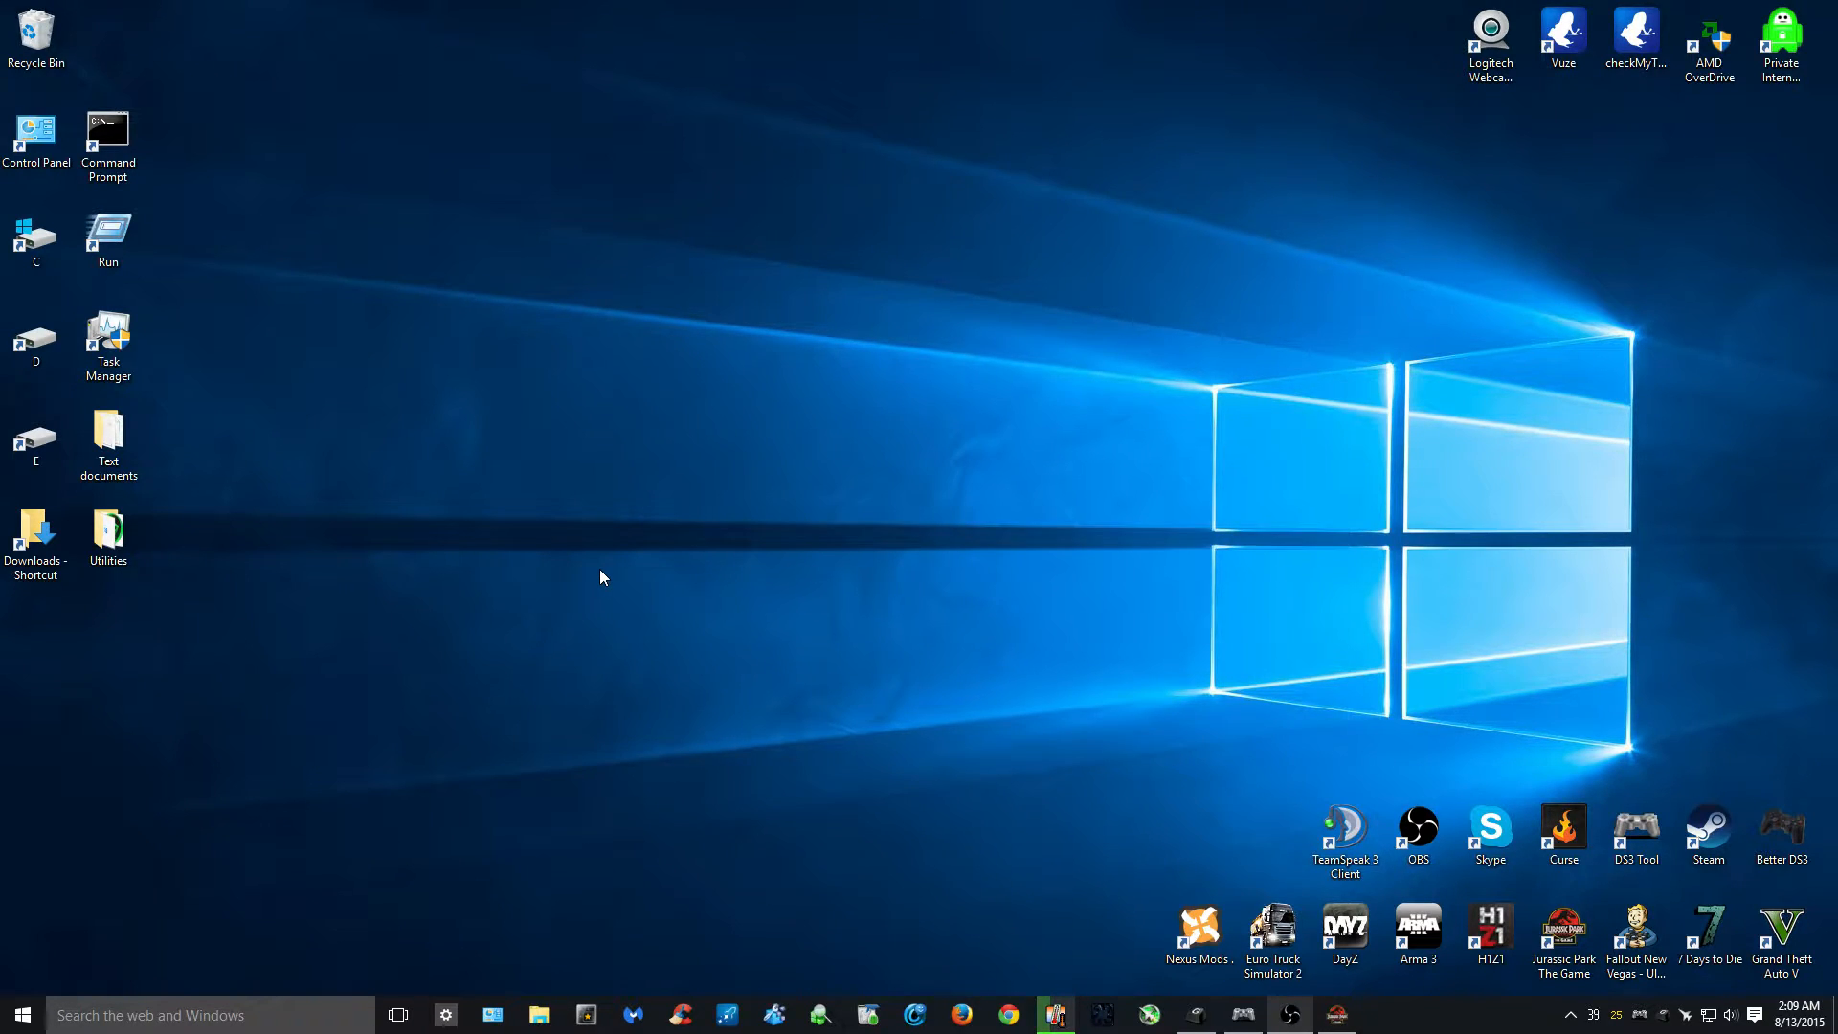
mouse_move(334, 190)
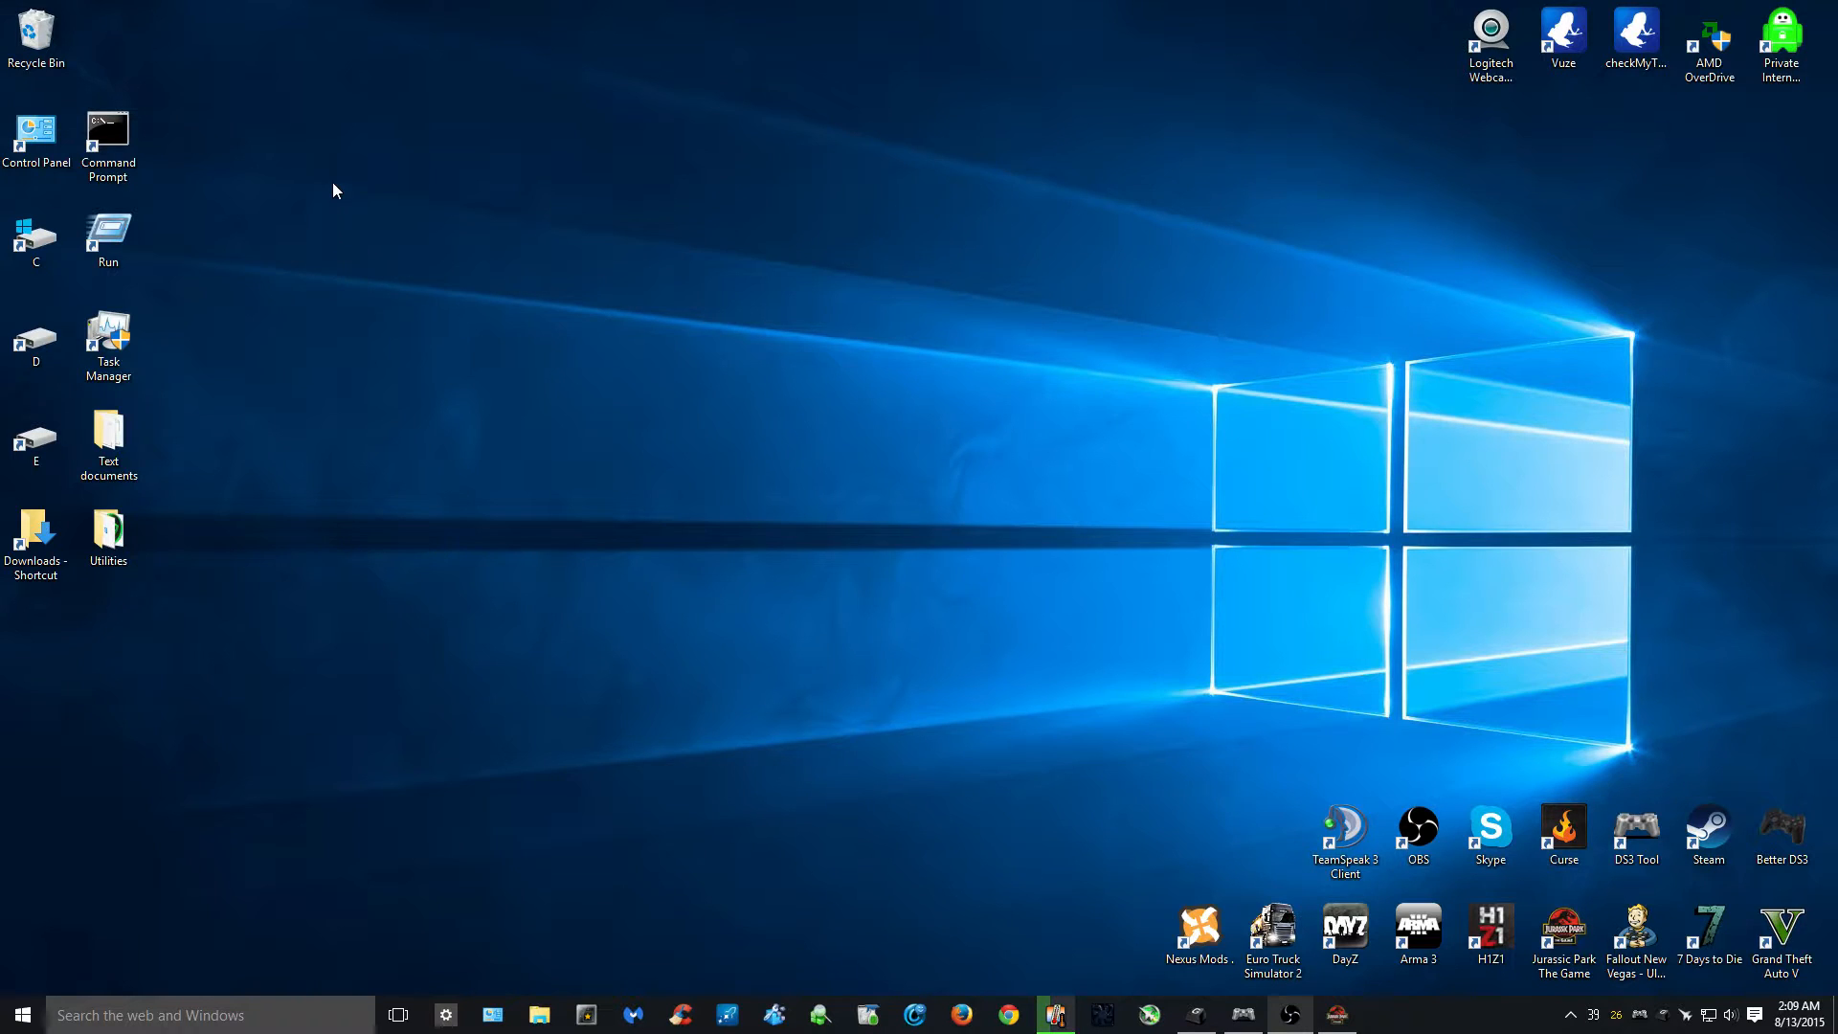
mouse_move(325, 908)
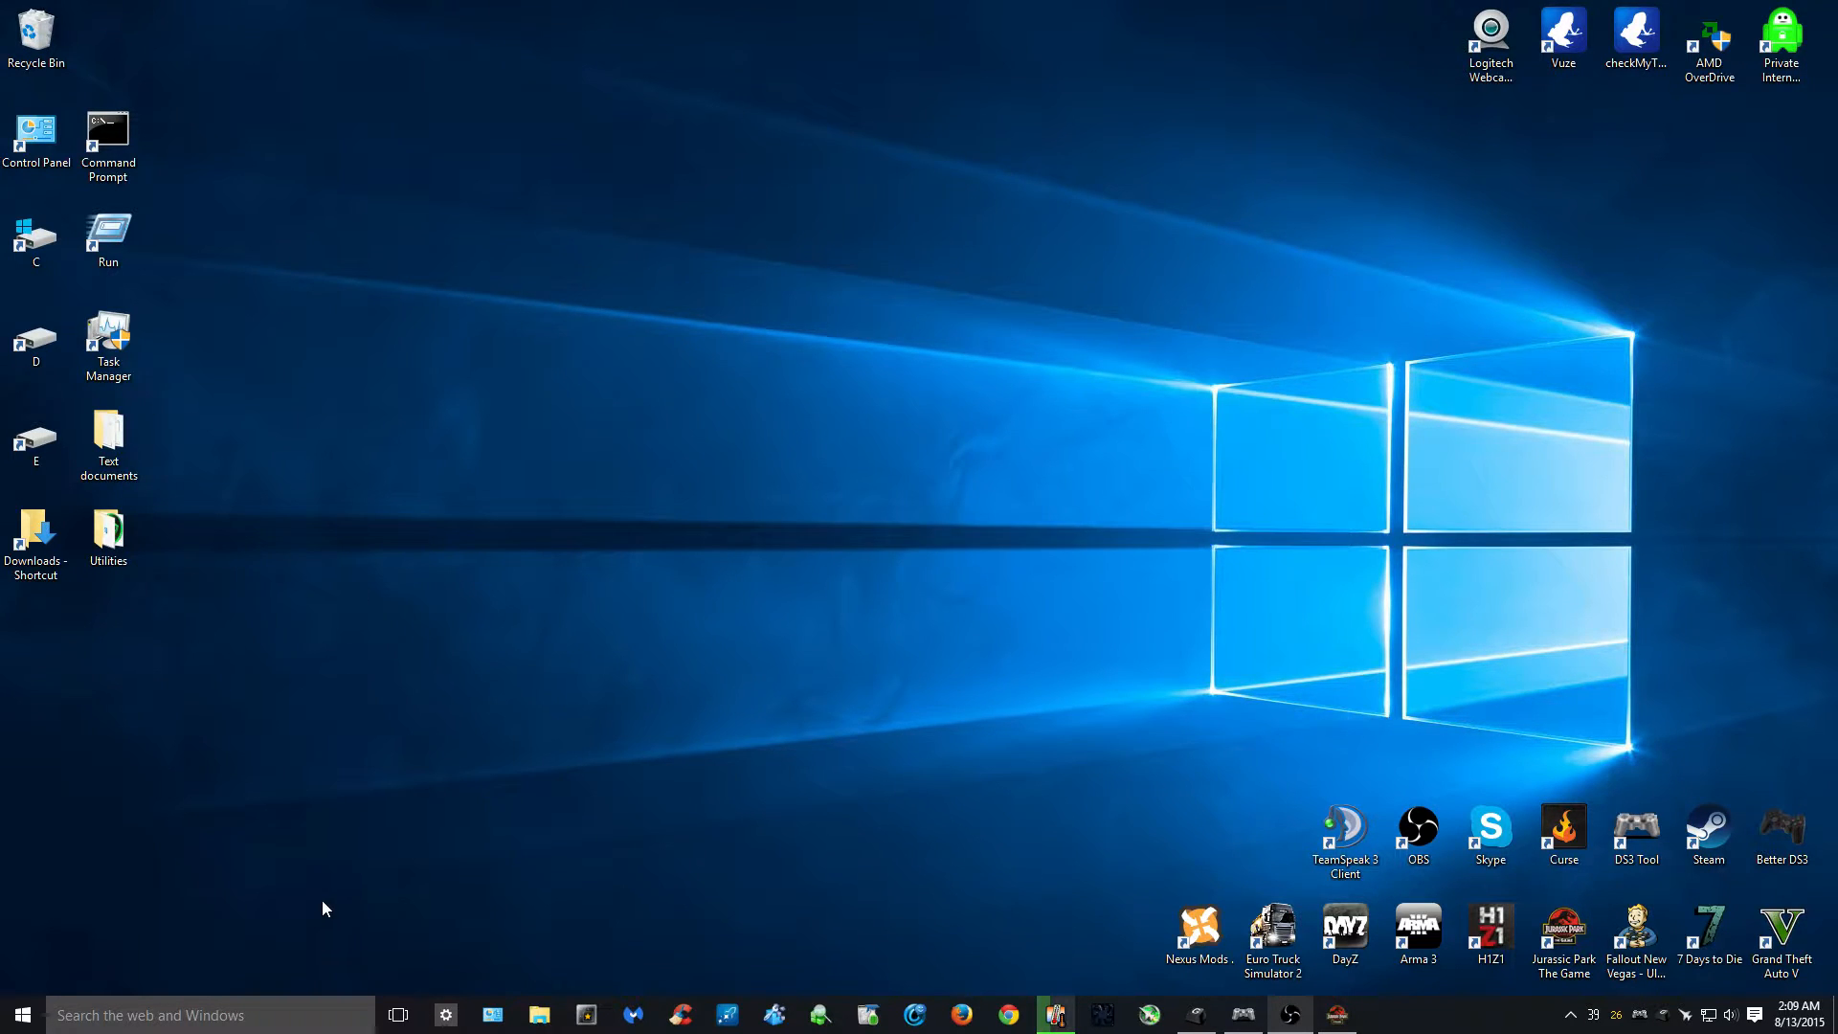
mouse_move(1779, 163)
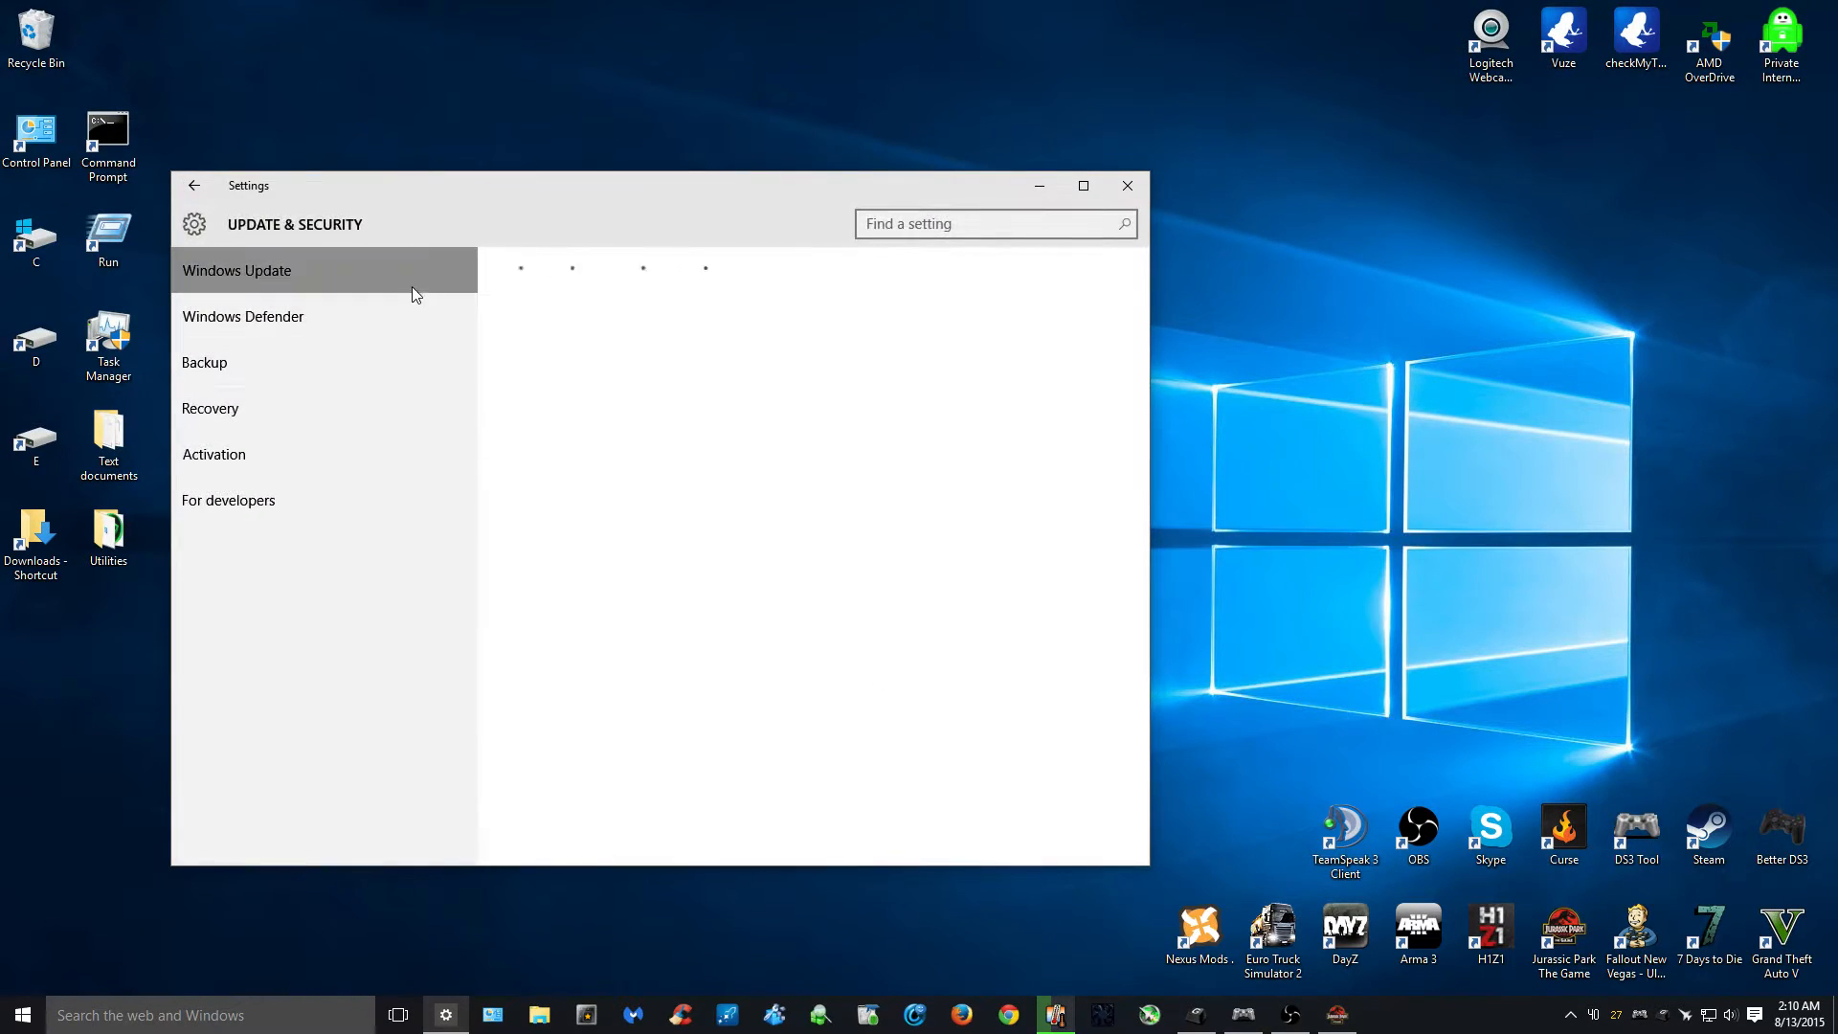
- On the Windows Update page, run Check for updates until it reports up to date
left_click(236, 270)
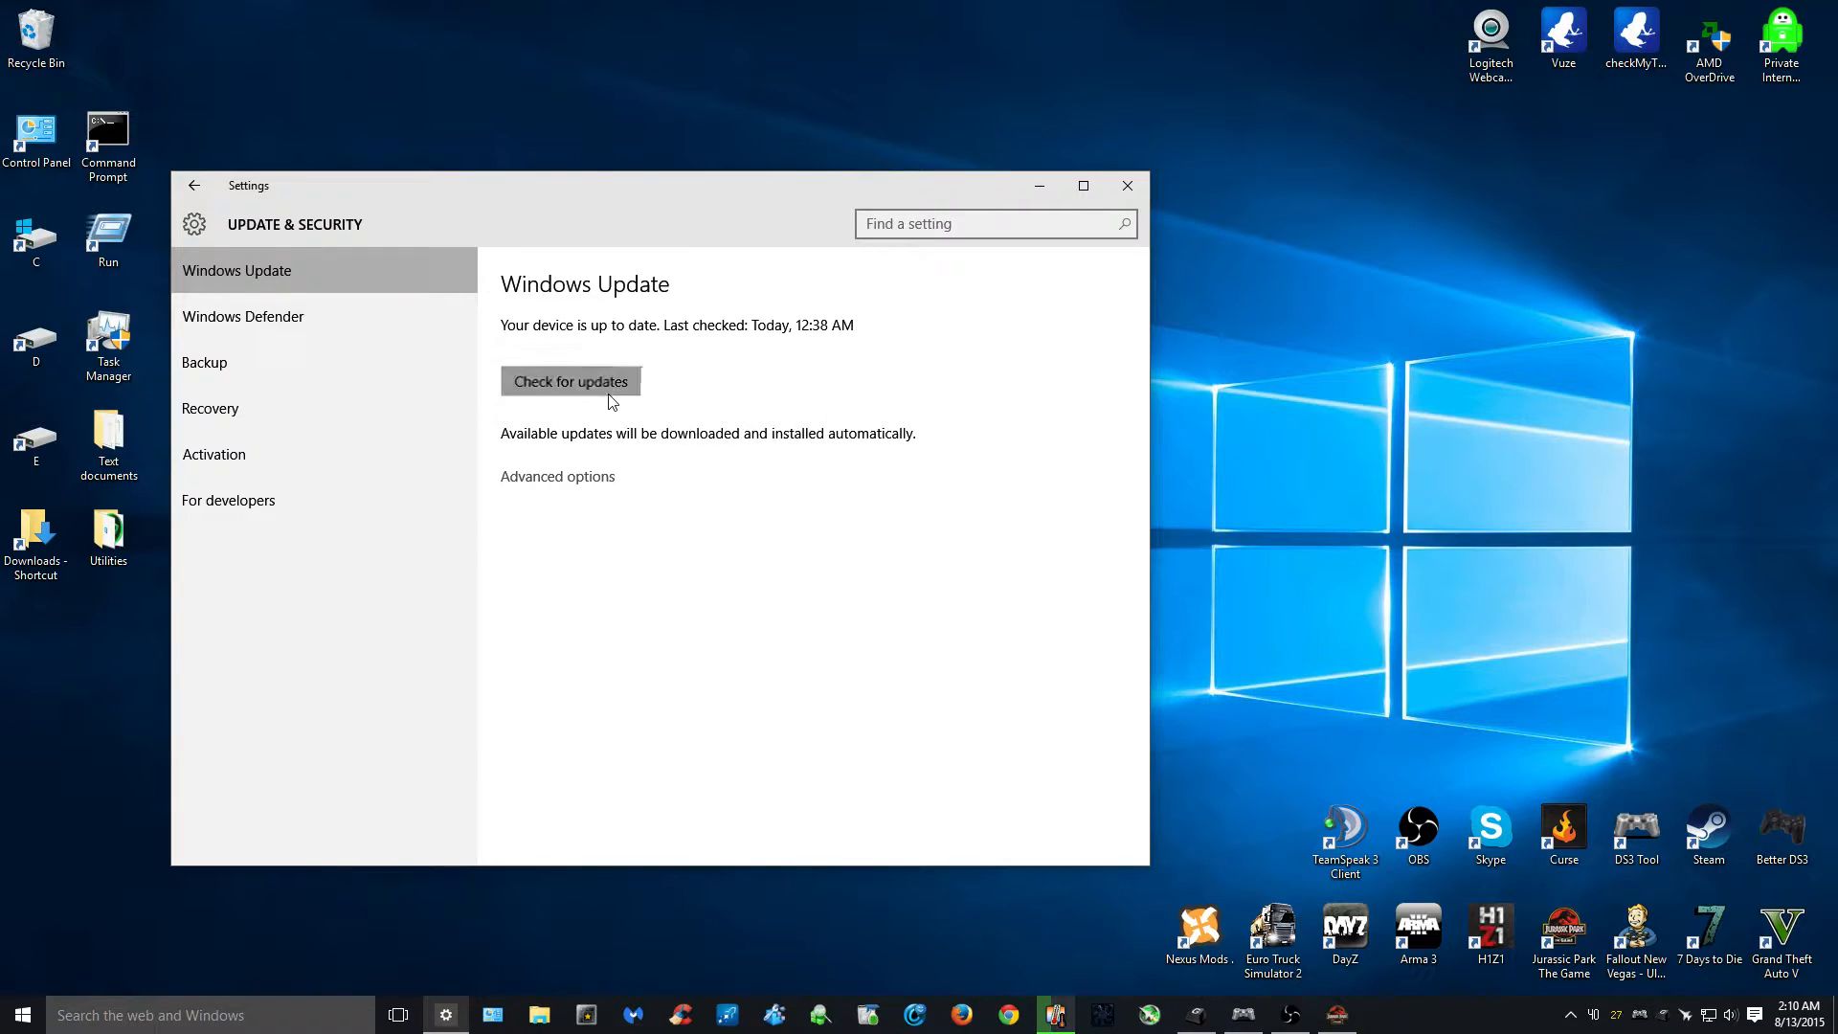
left_click(569, 380)
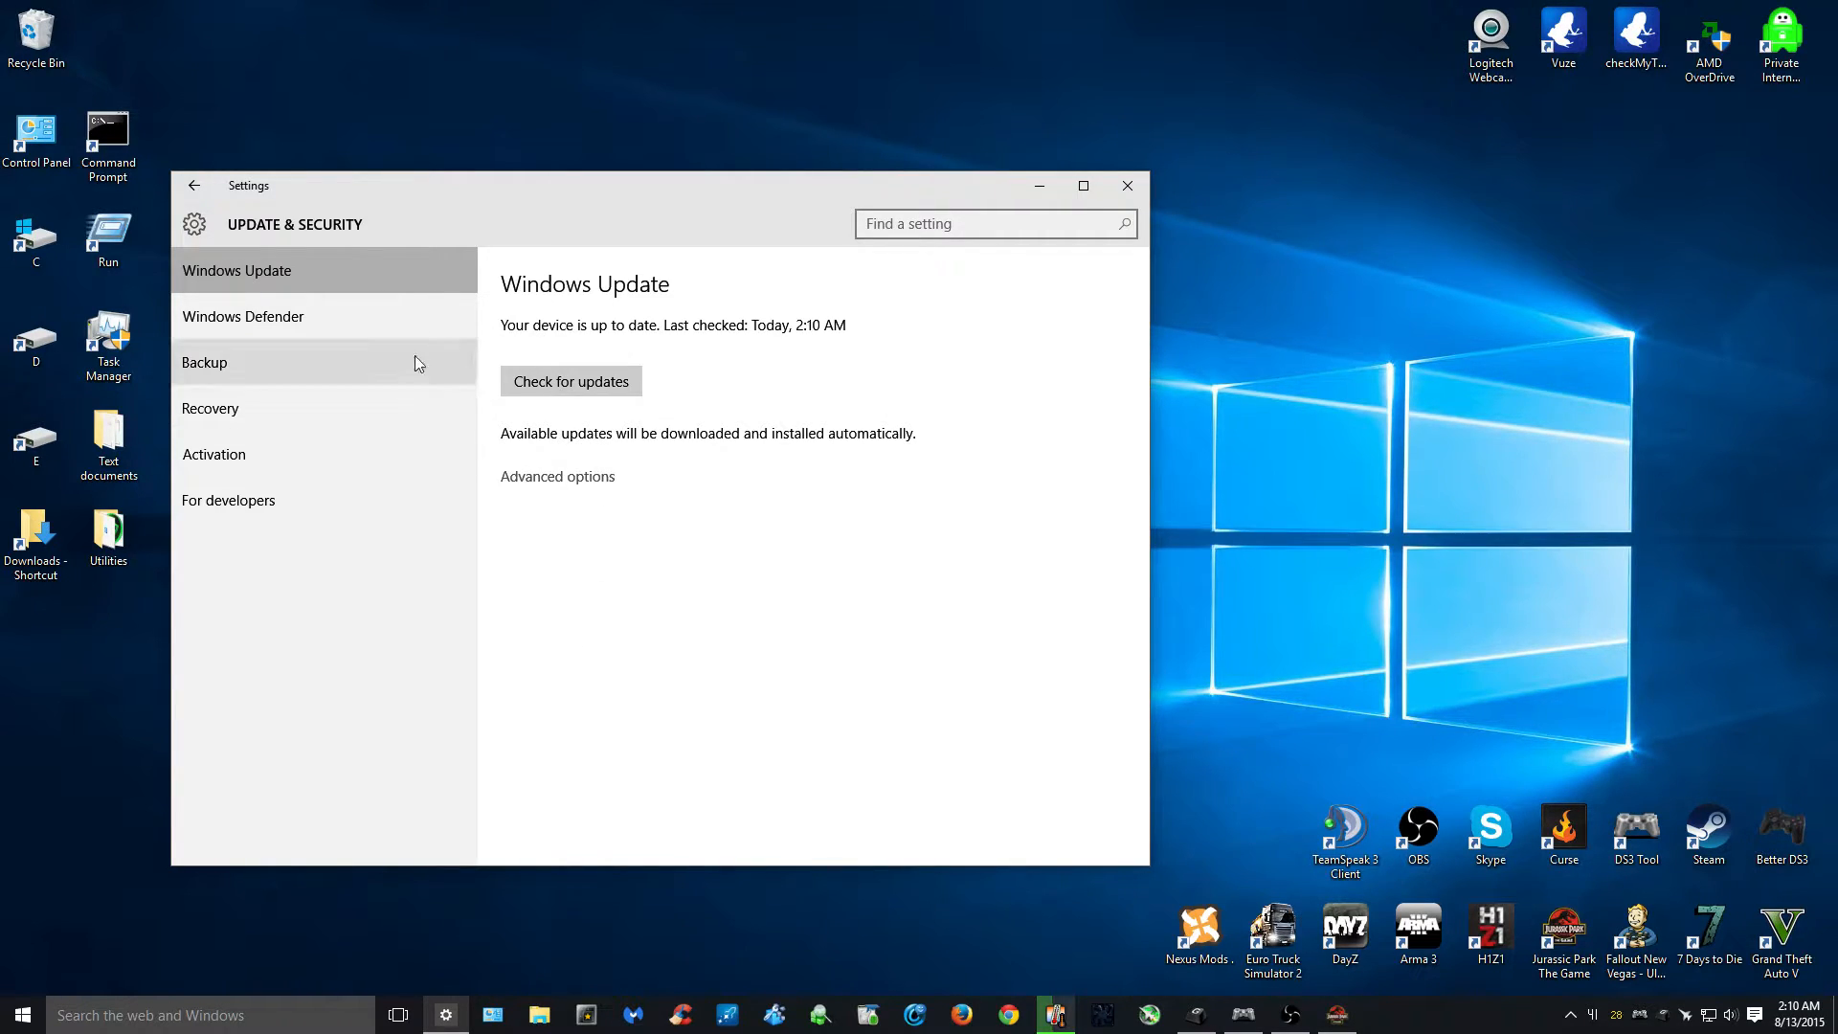
mouse_move(388, 336)
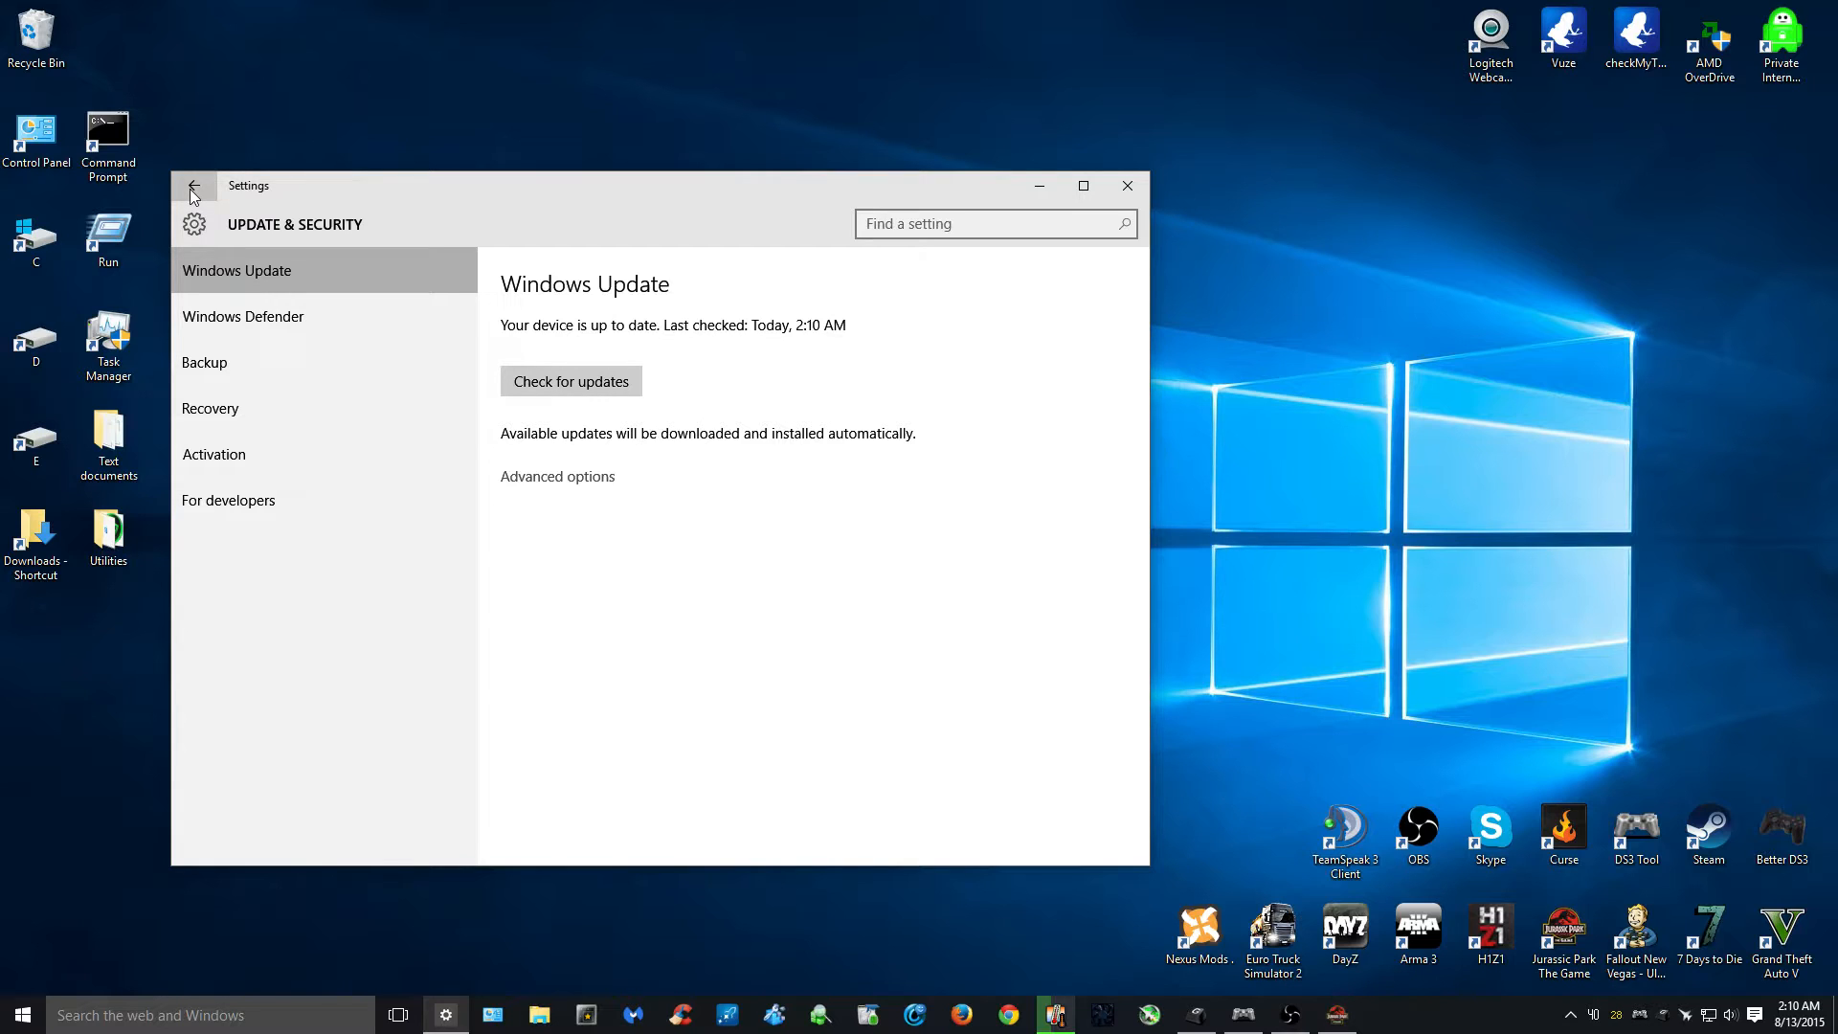
- Return to the Settings home page and close the Settings window
left_click(193, 184)
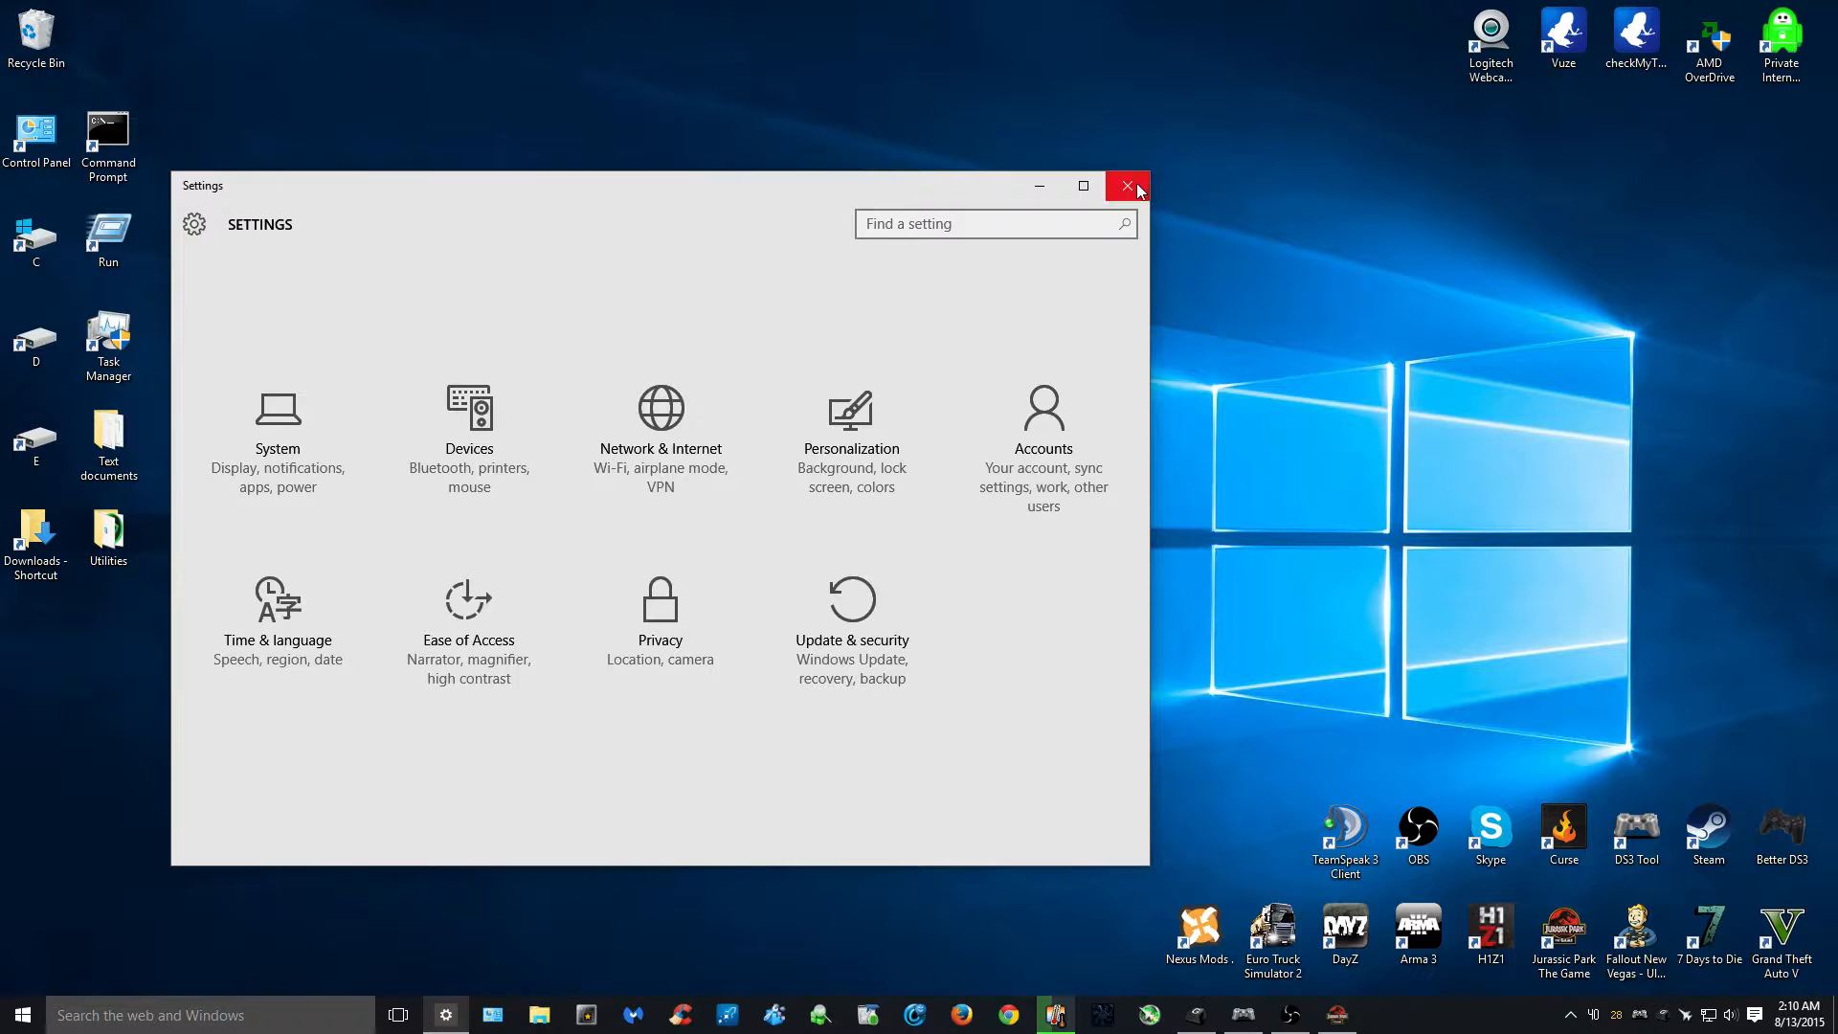
left_click(1128, 188)
type("service")
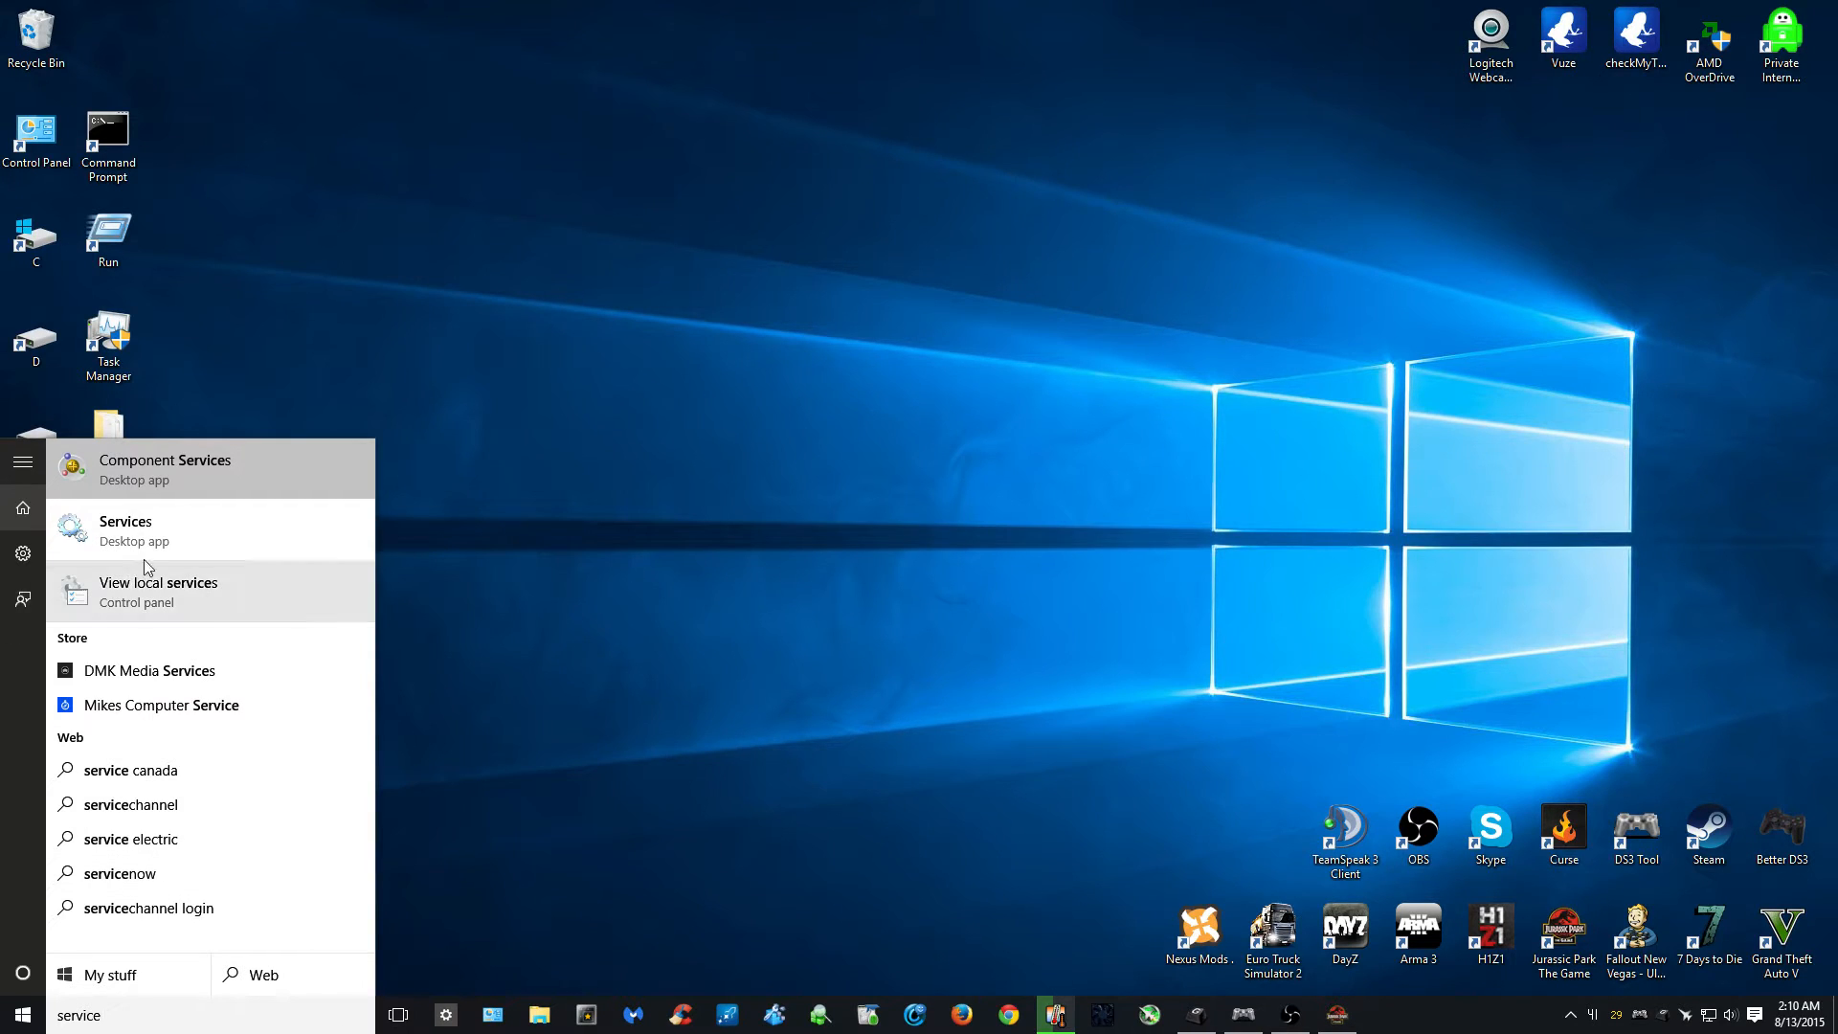
- Launch the Services desktop app from the 'service' search results
left_click(126, 530)
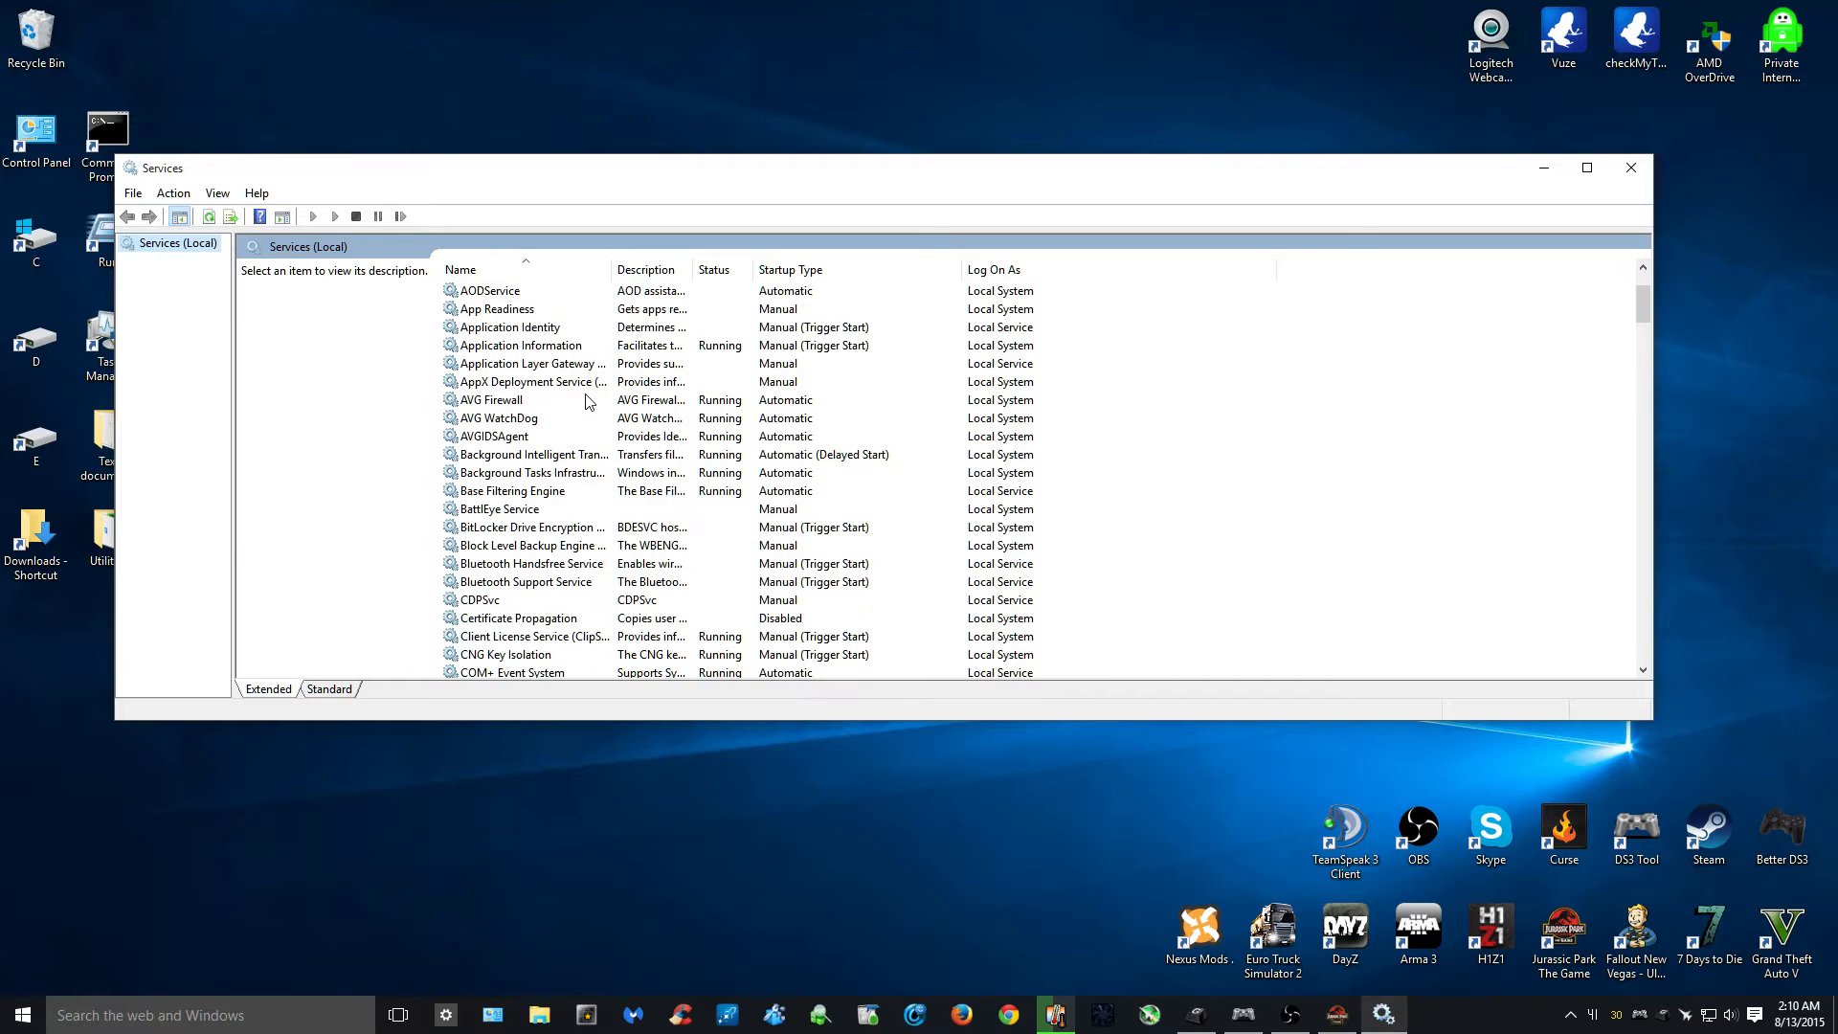
- Scroll the Services (Local) list down until Windows Update is visible
scroll("down", 3)
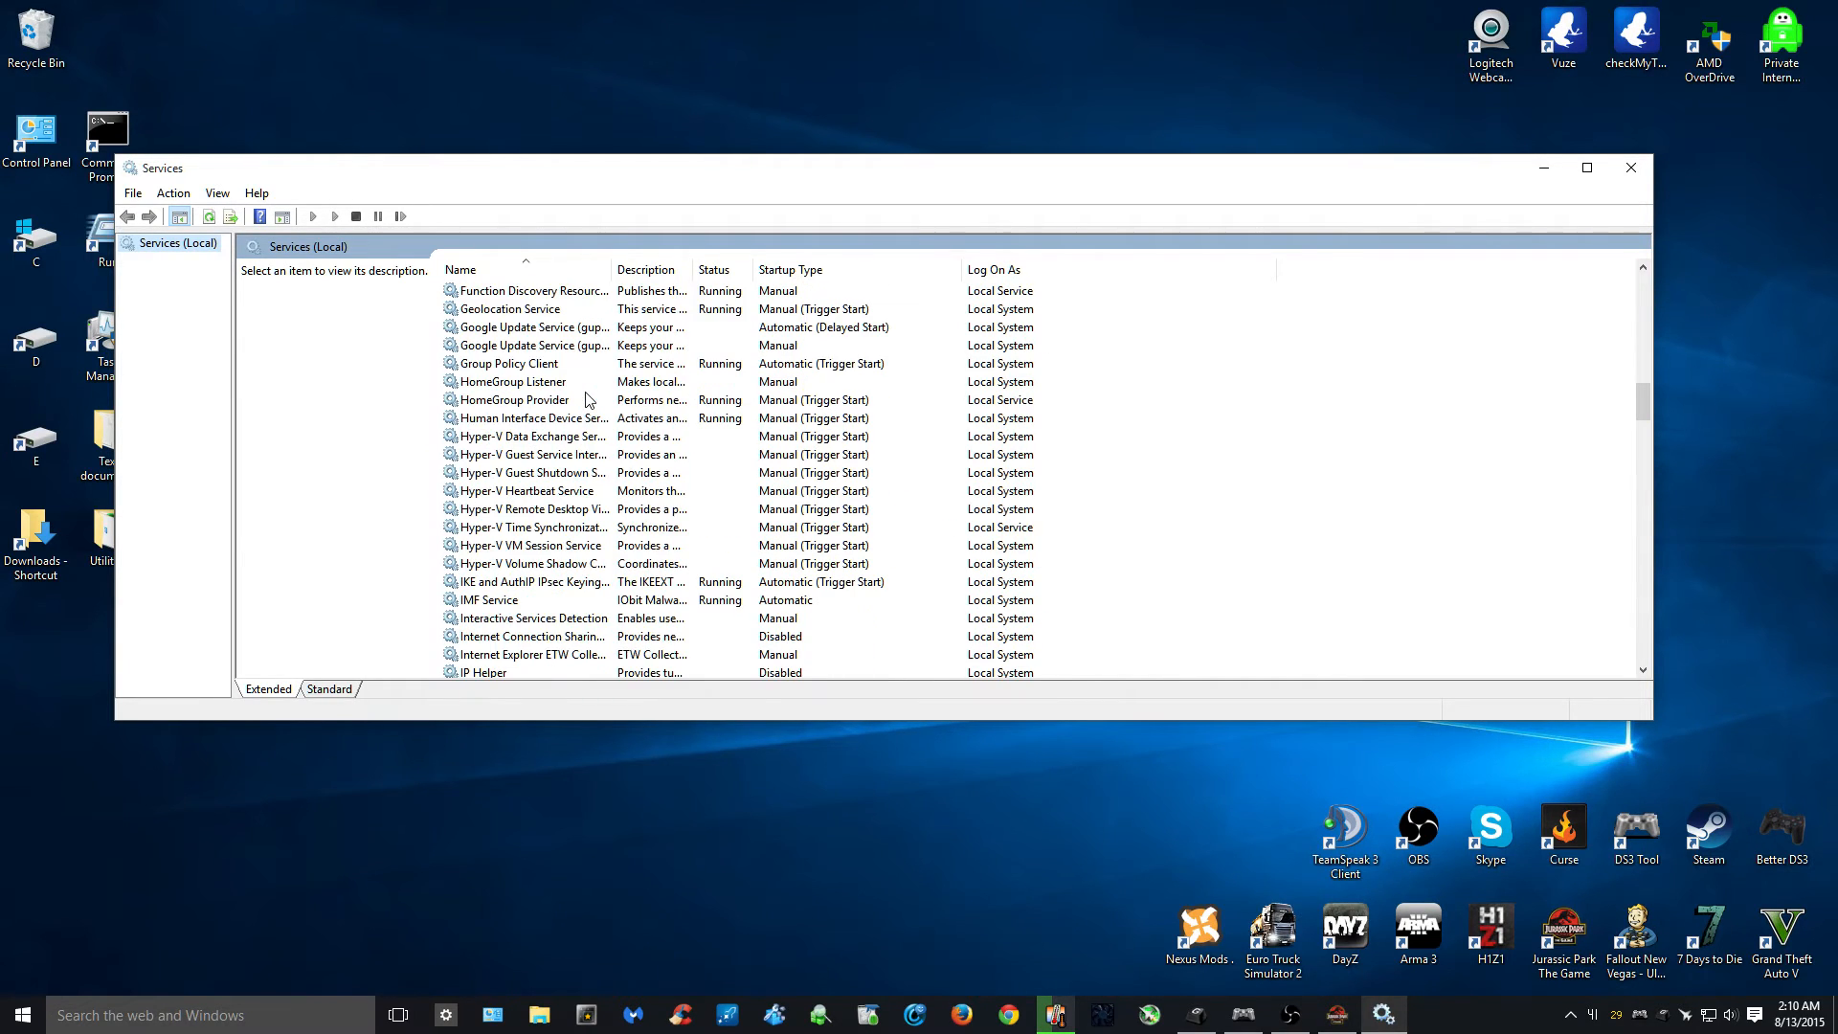
scroll("down", 3)
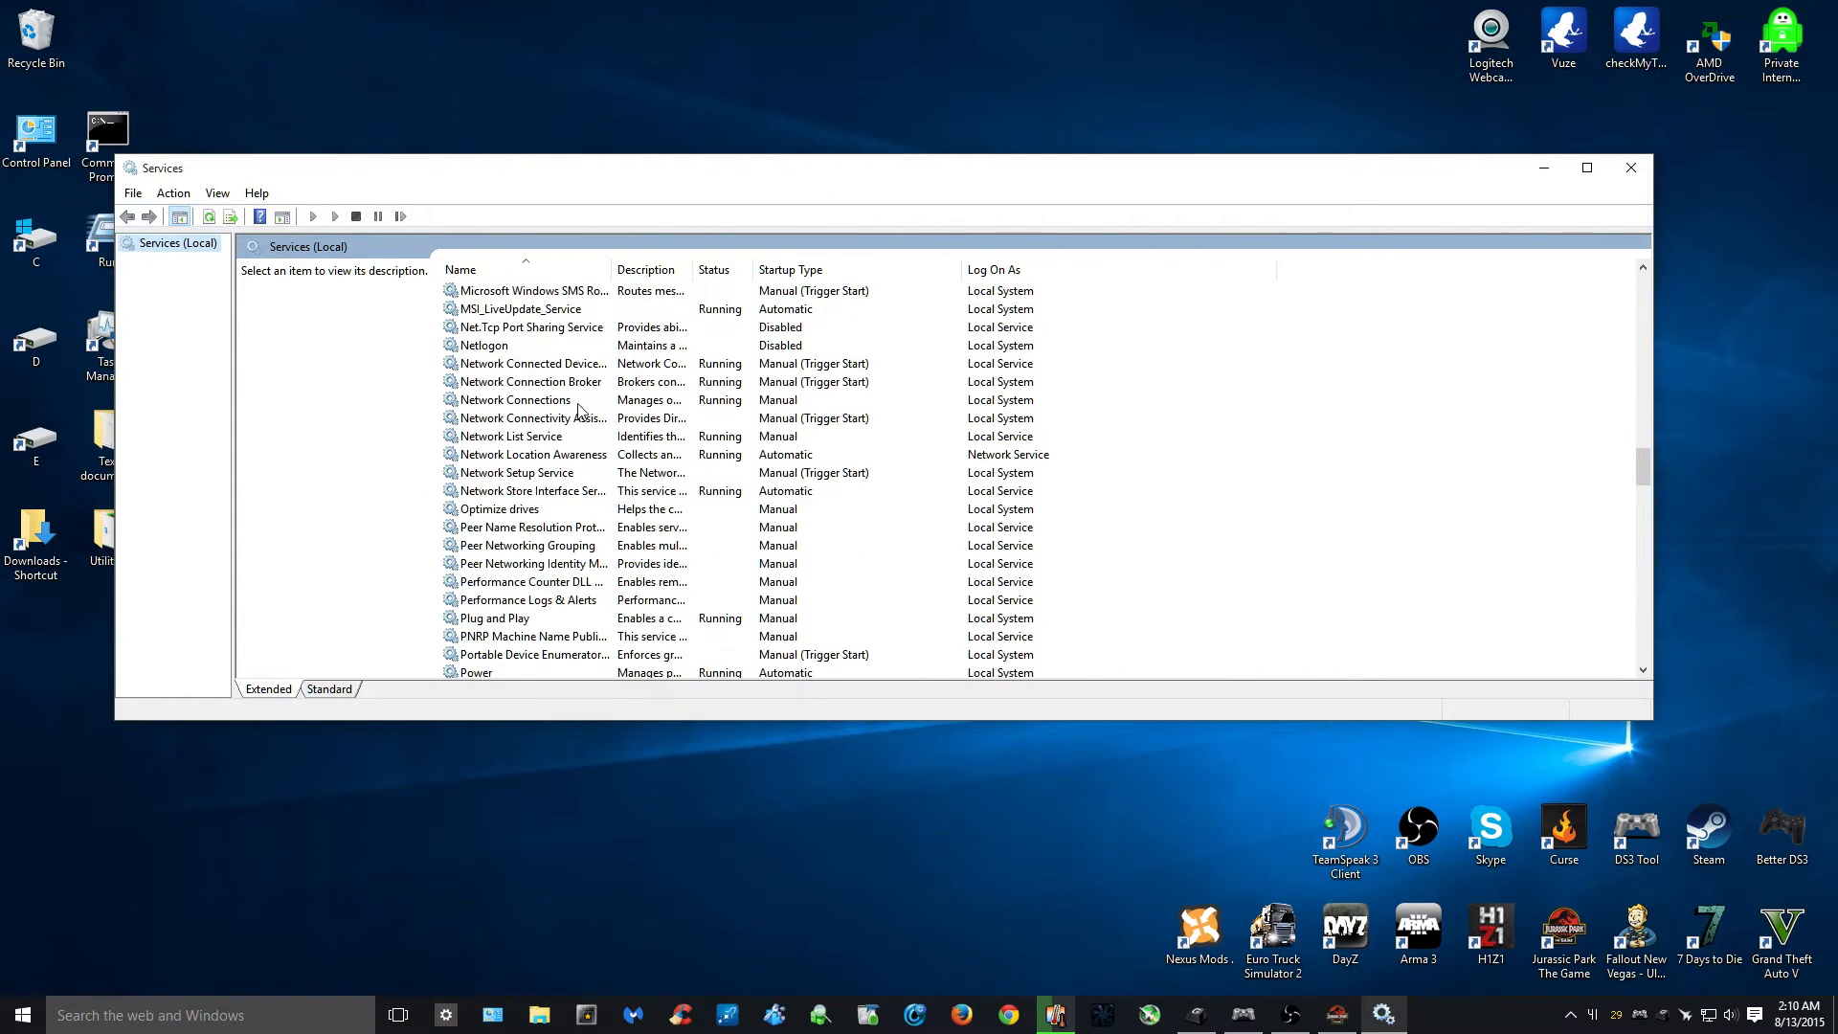
scroll("down", 3)
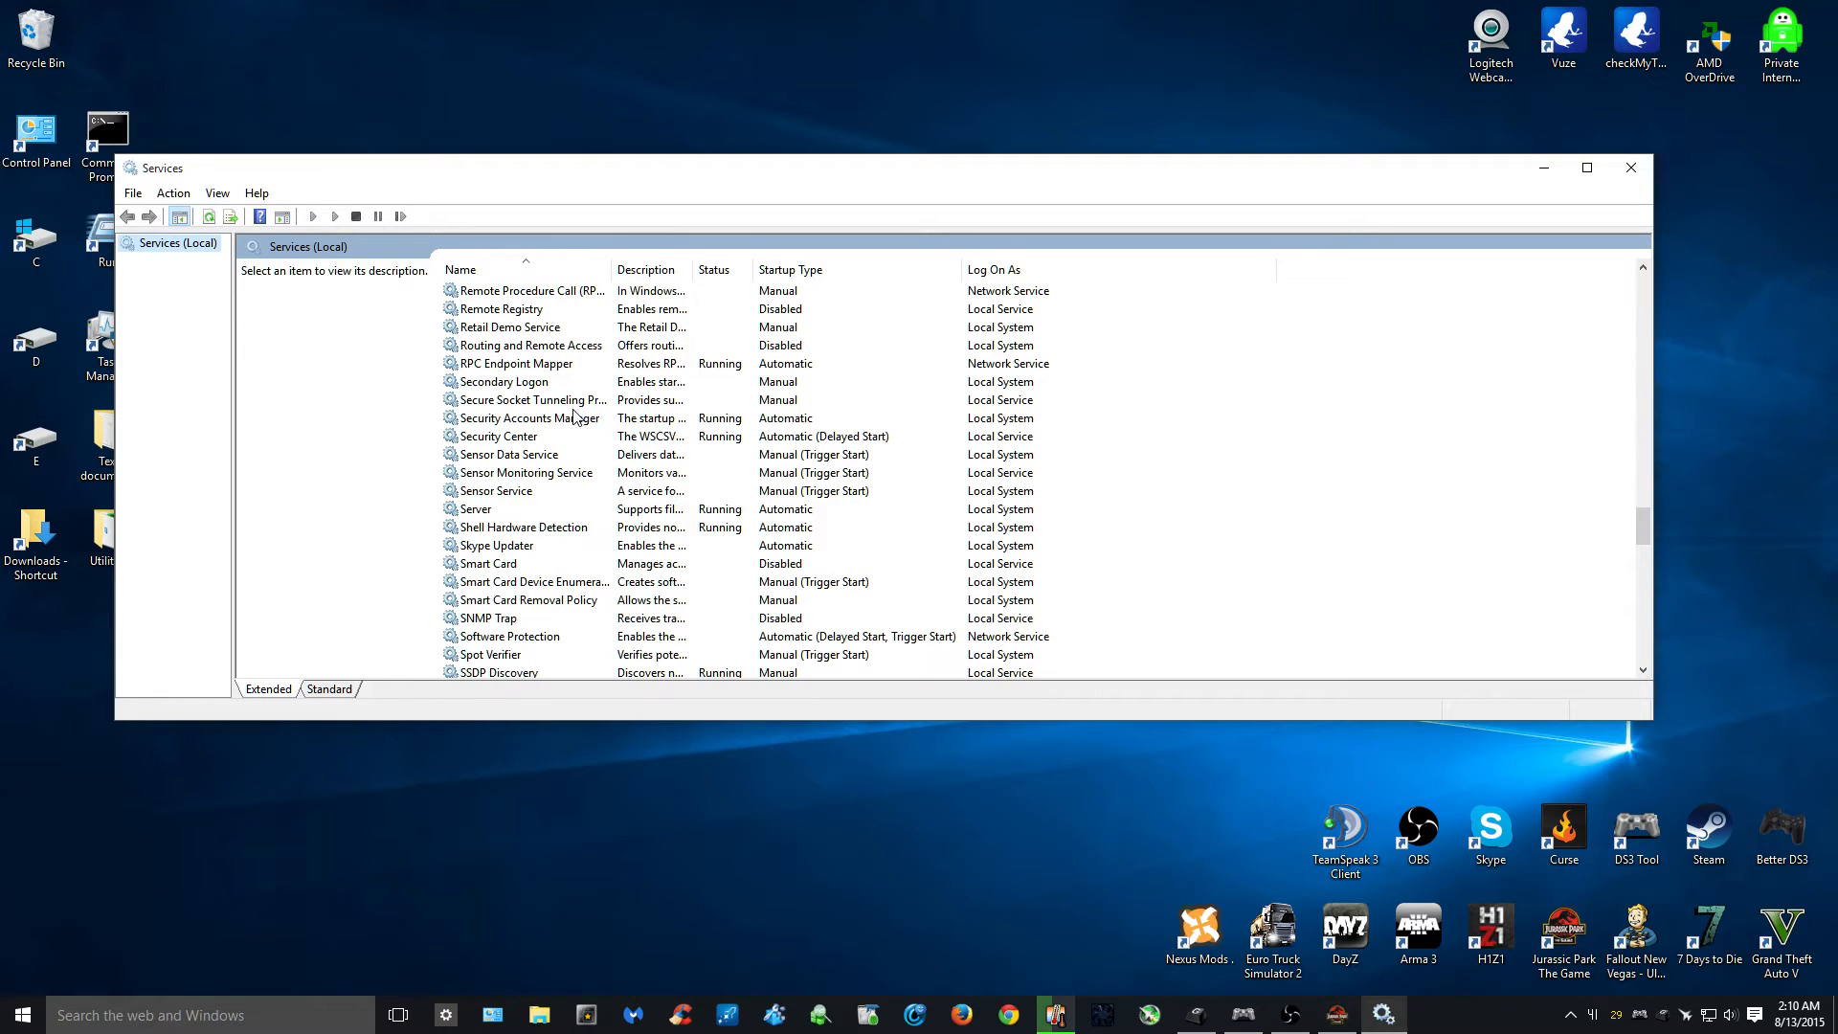
mouse_move(544, 507)
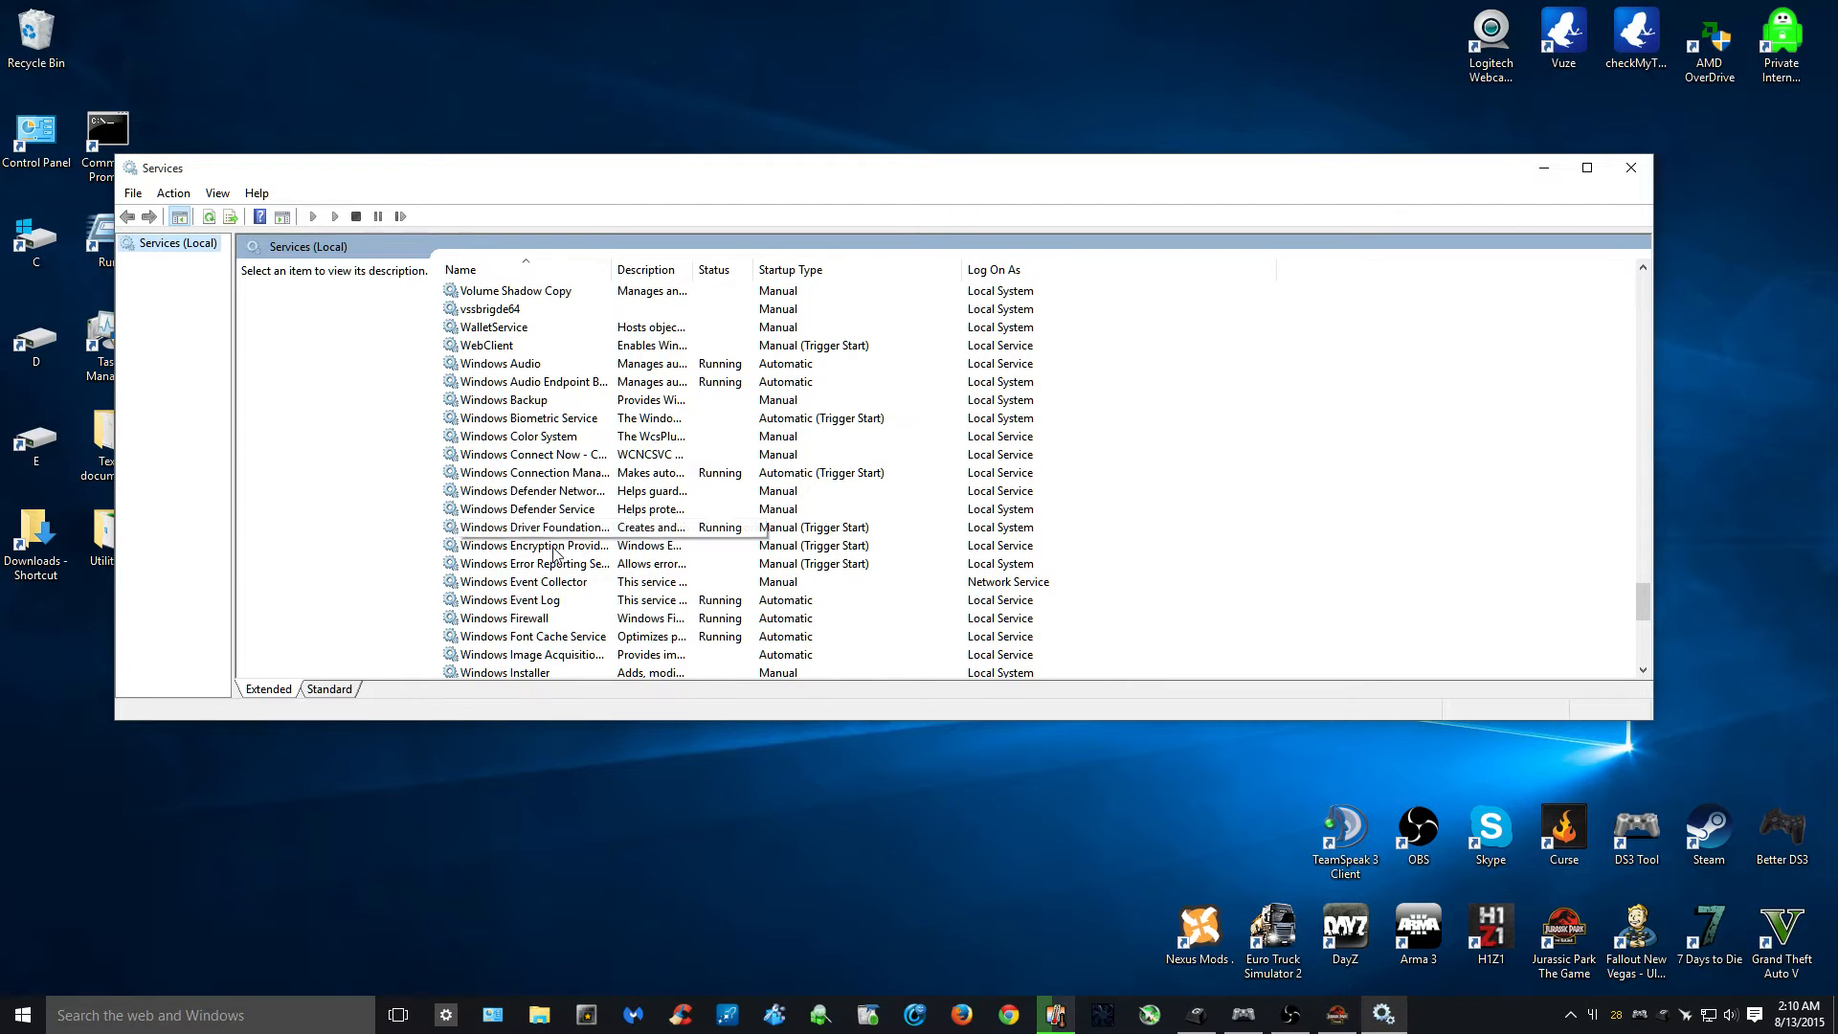
scroll("down", 3)
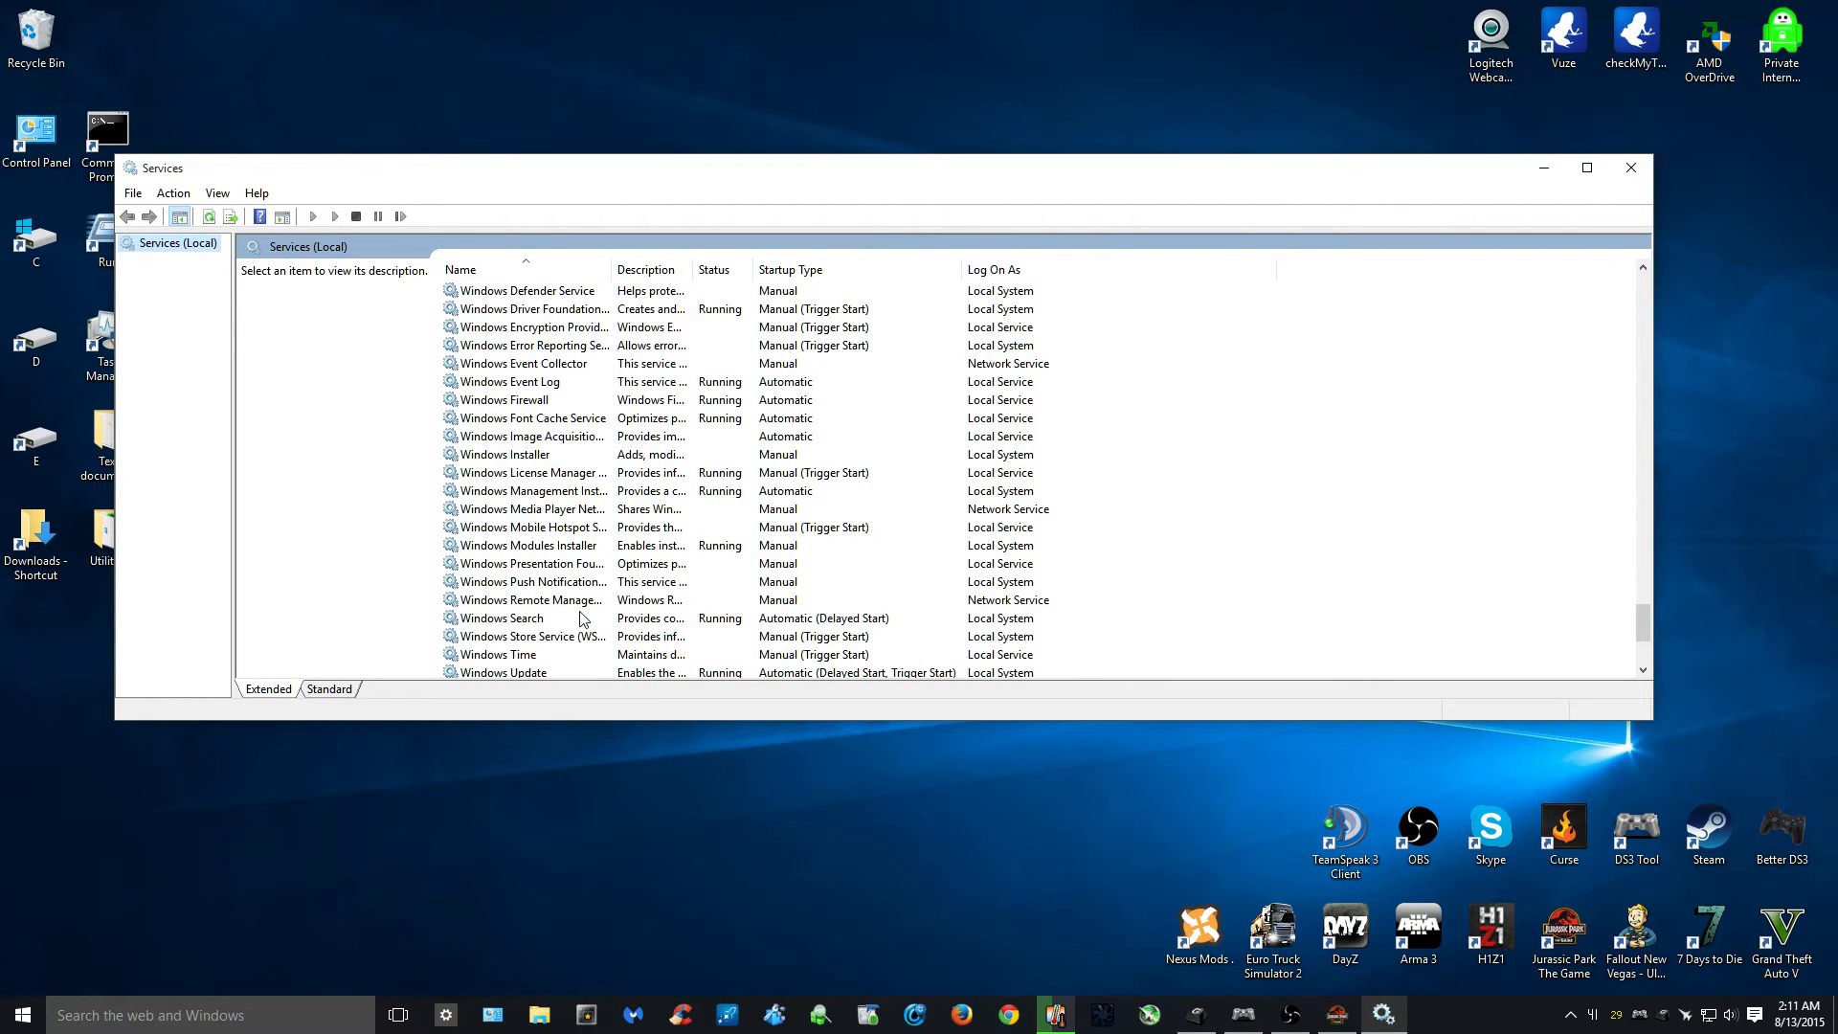
scroll("down", 3)
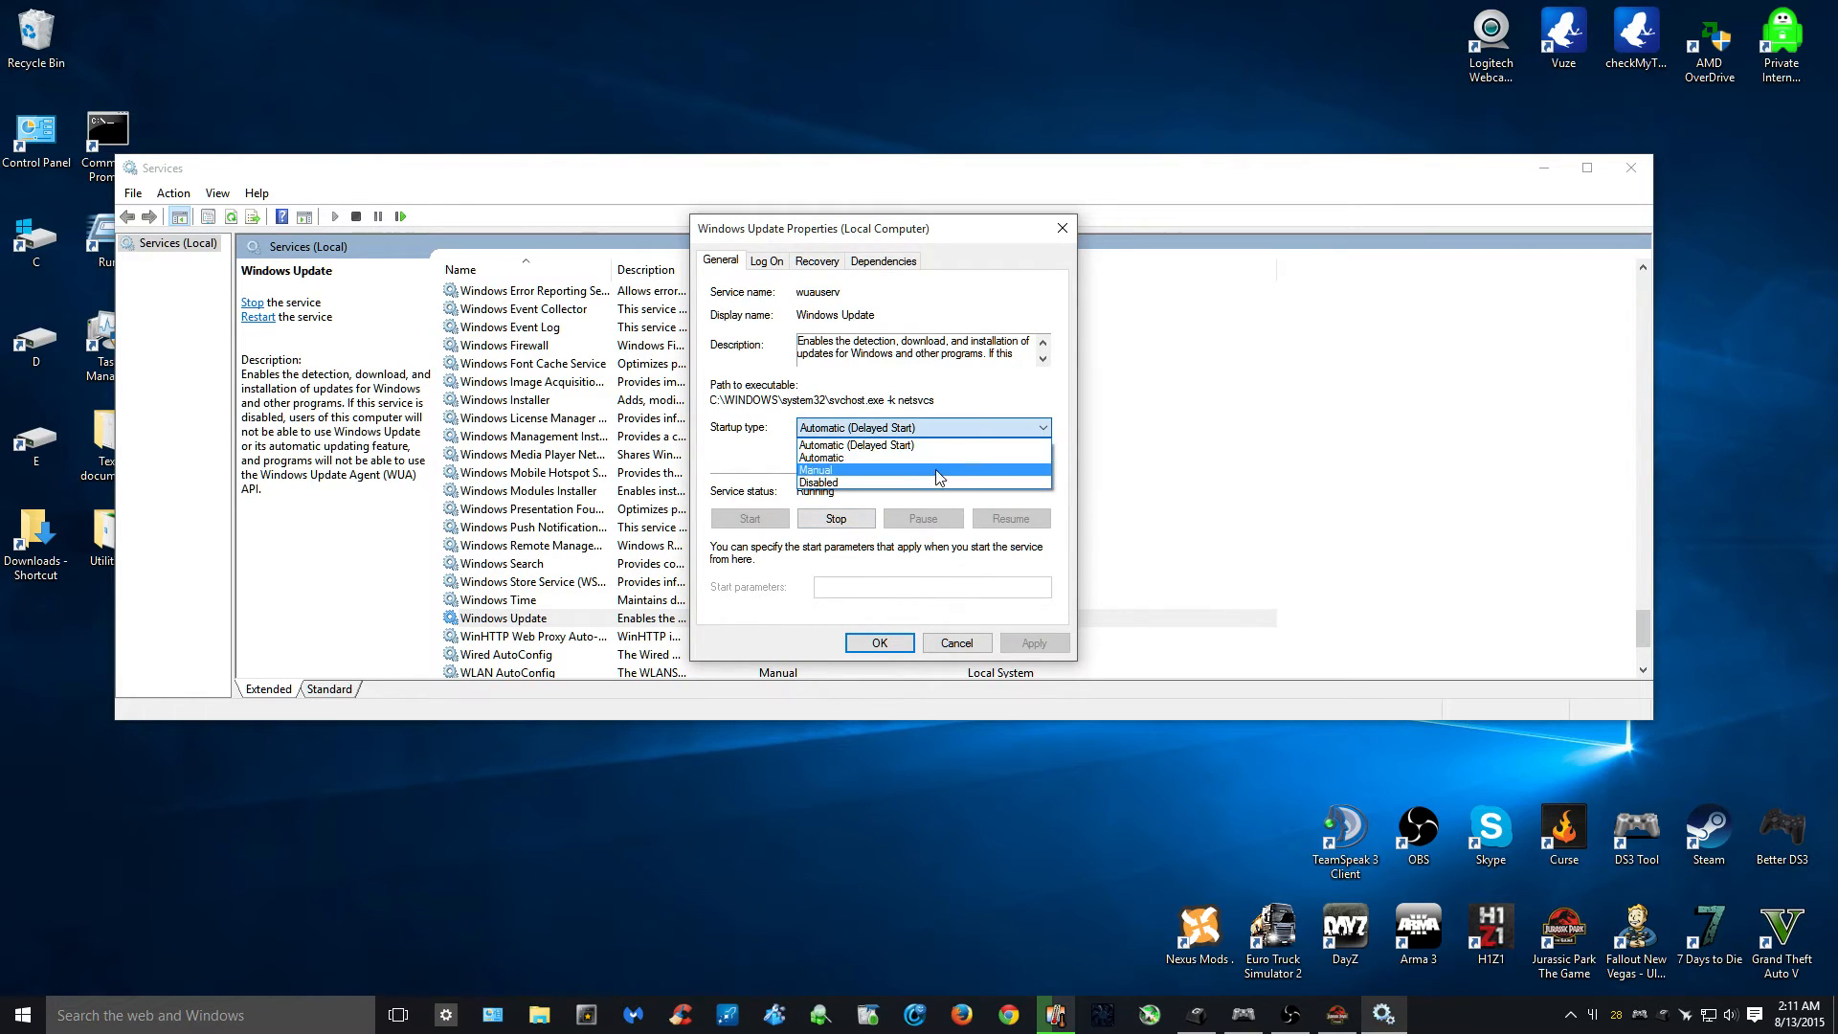
mouse_move(857, 450)
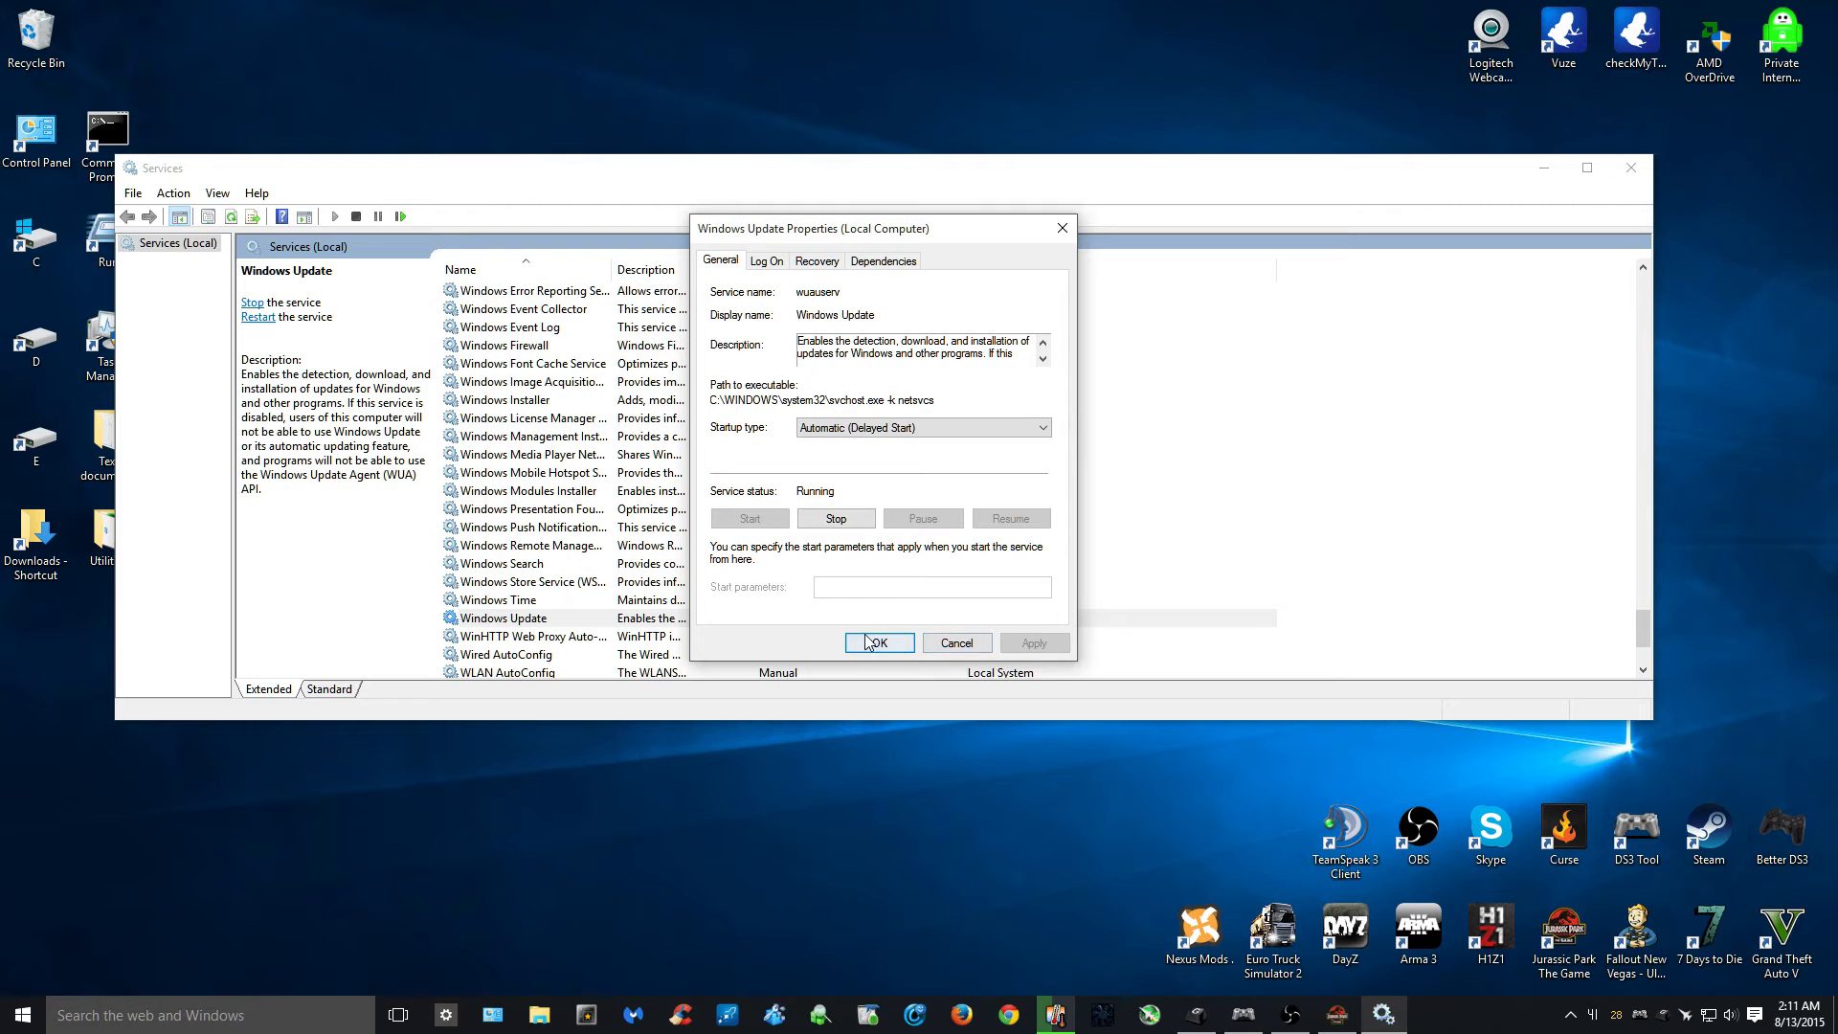
- Confirm Windows Update properties with startup type Automatic (Delayed Start)
left_click(878, 643)
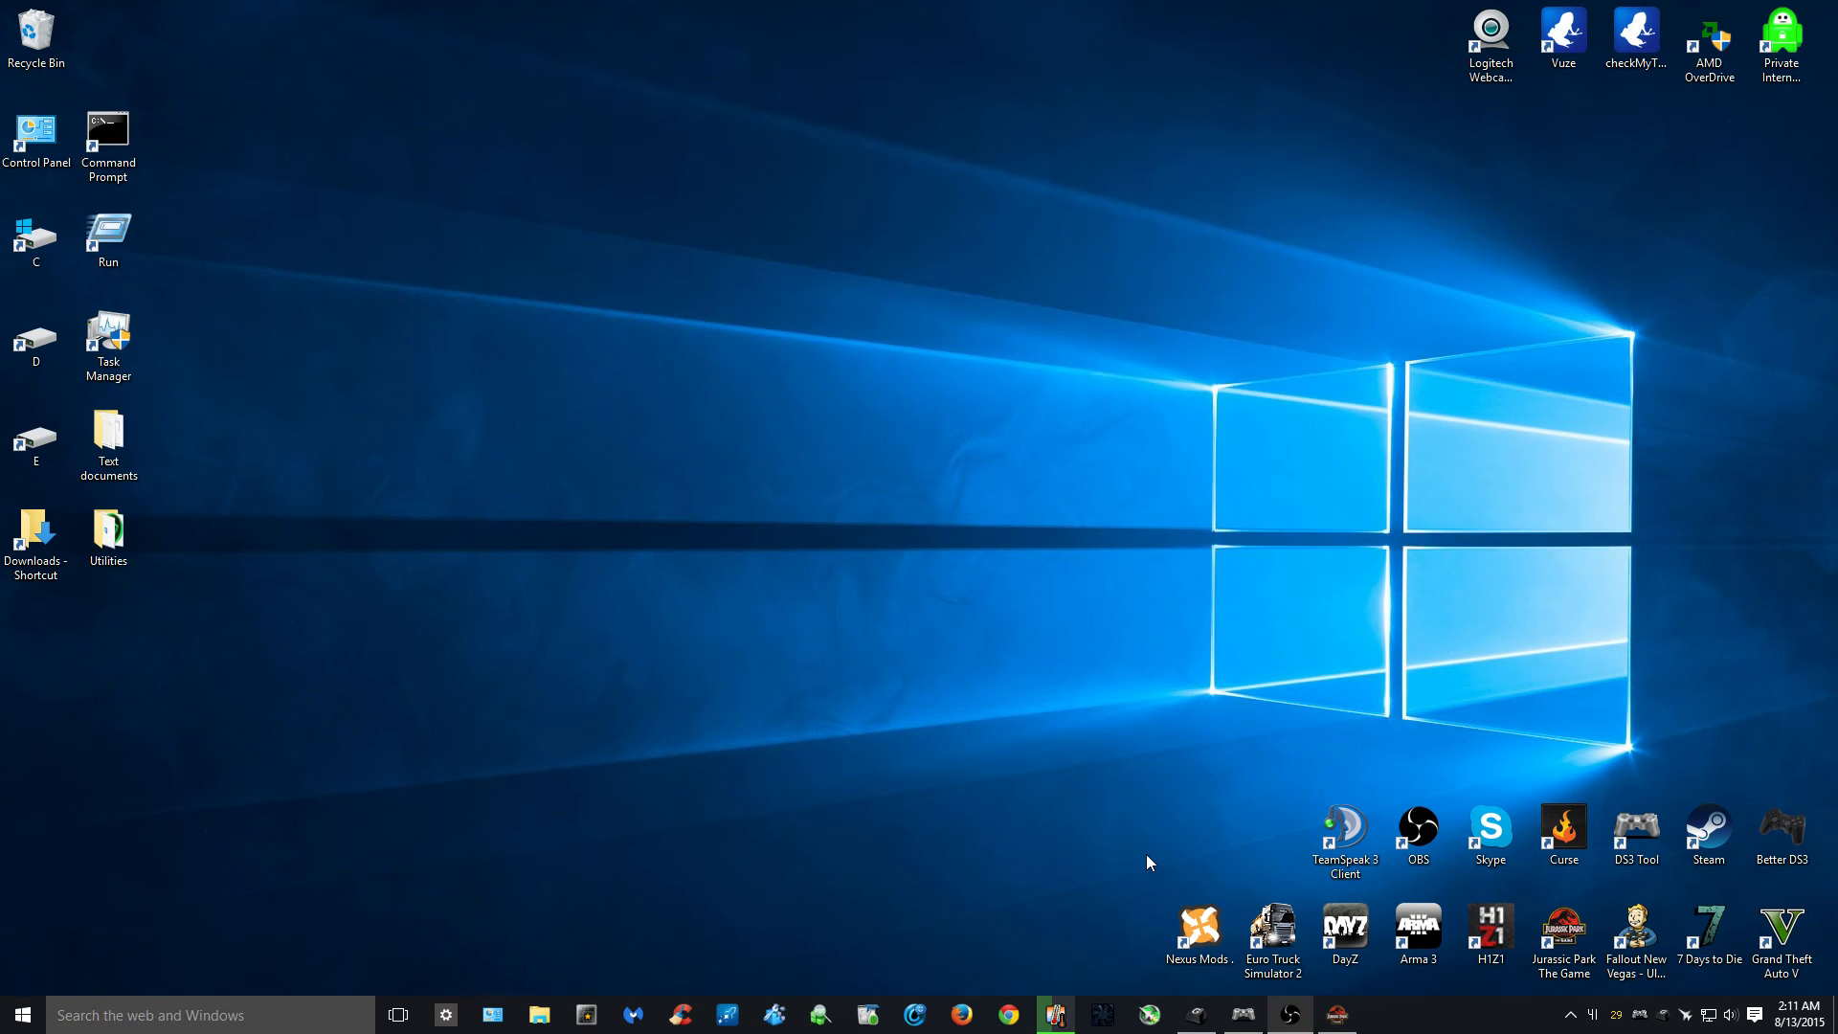
mouse_move(1158, 888)
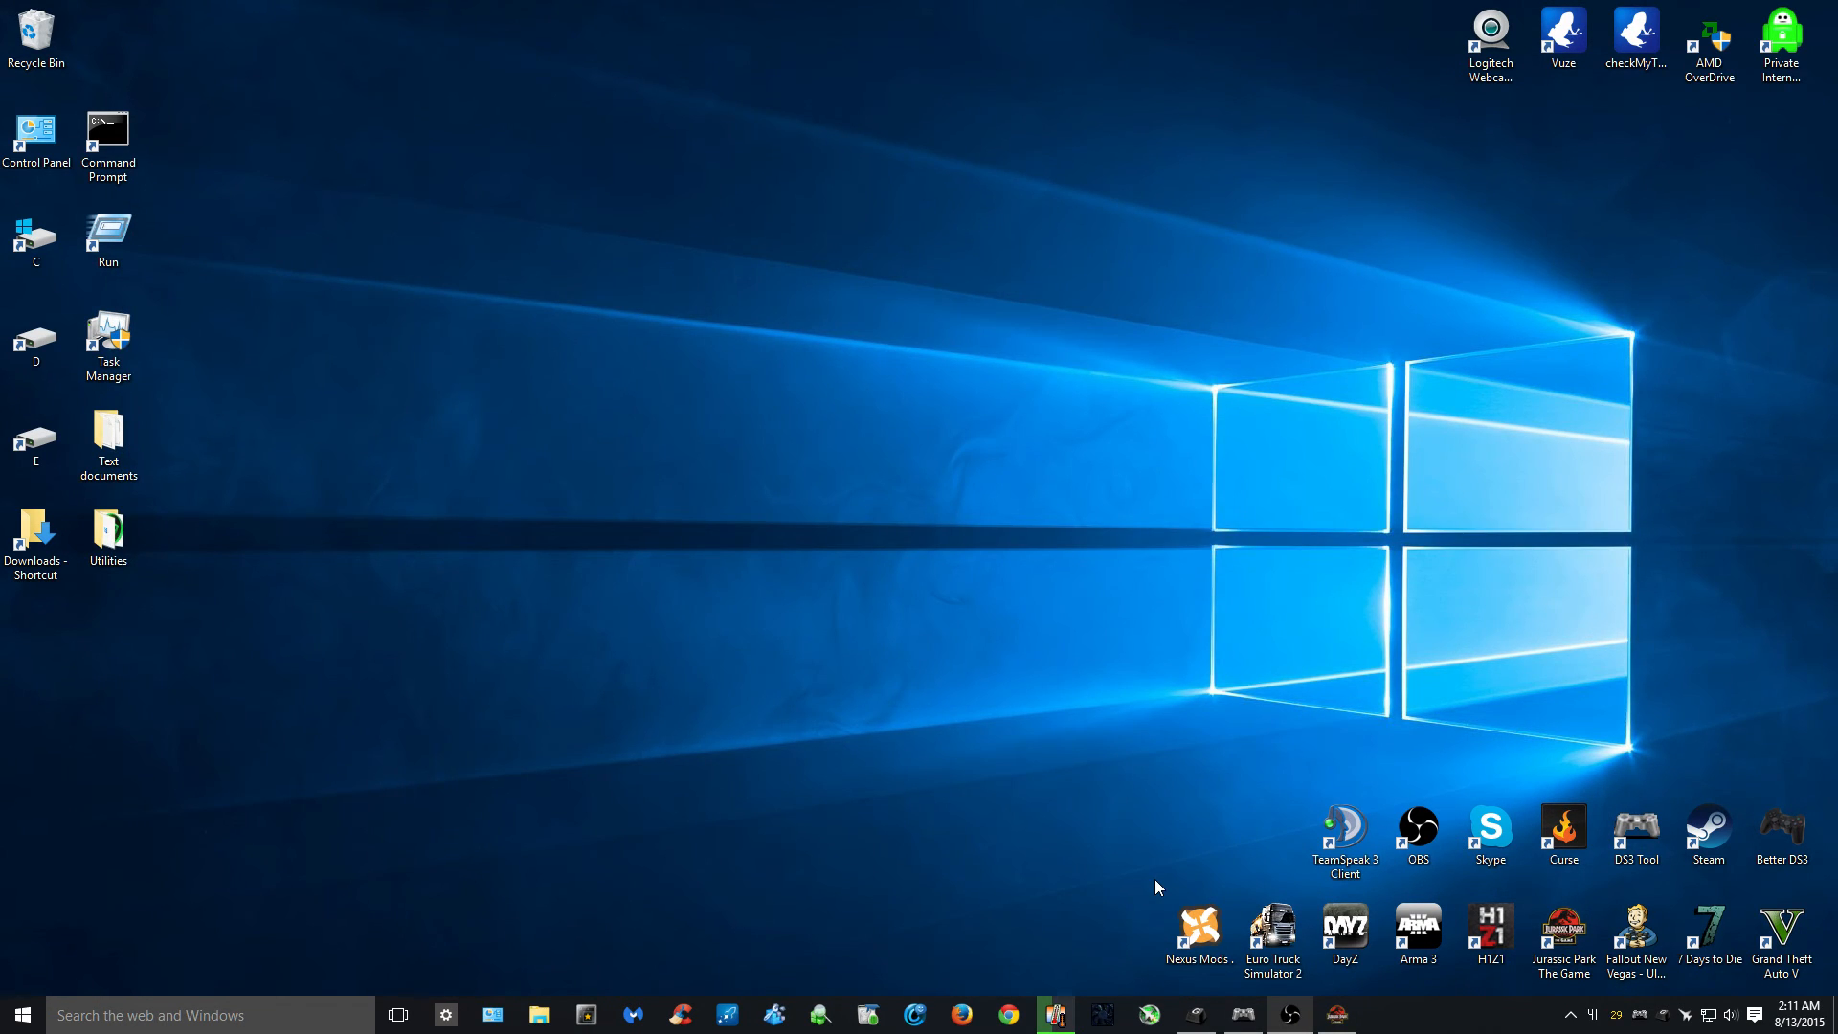